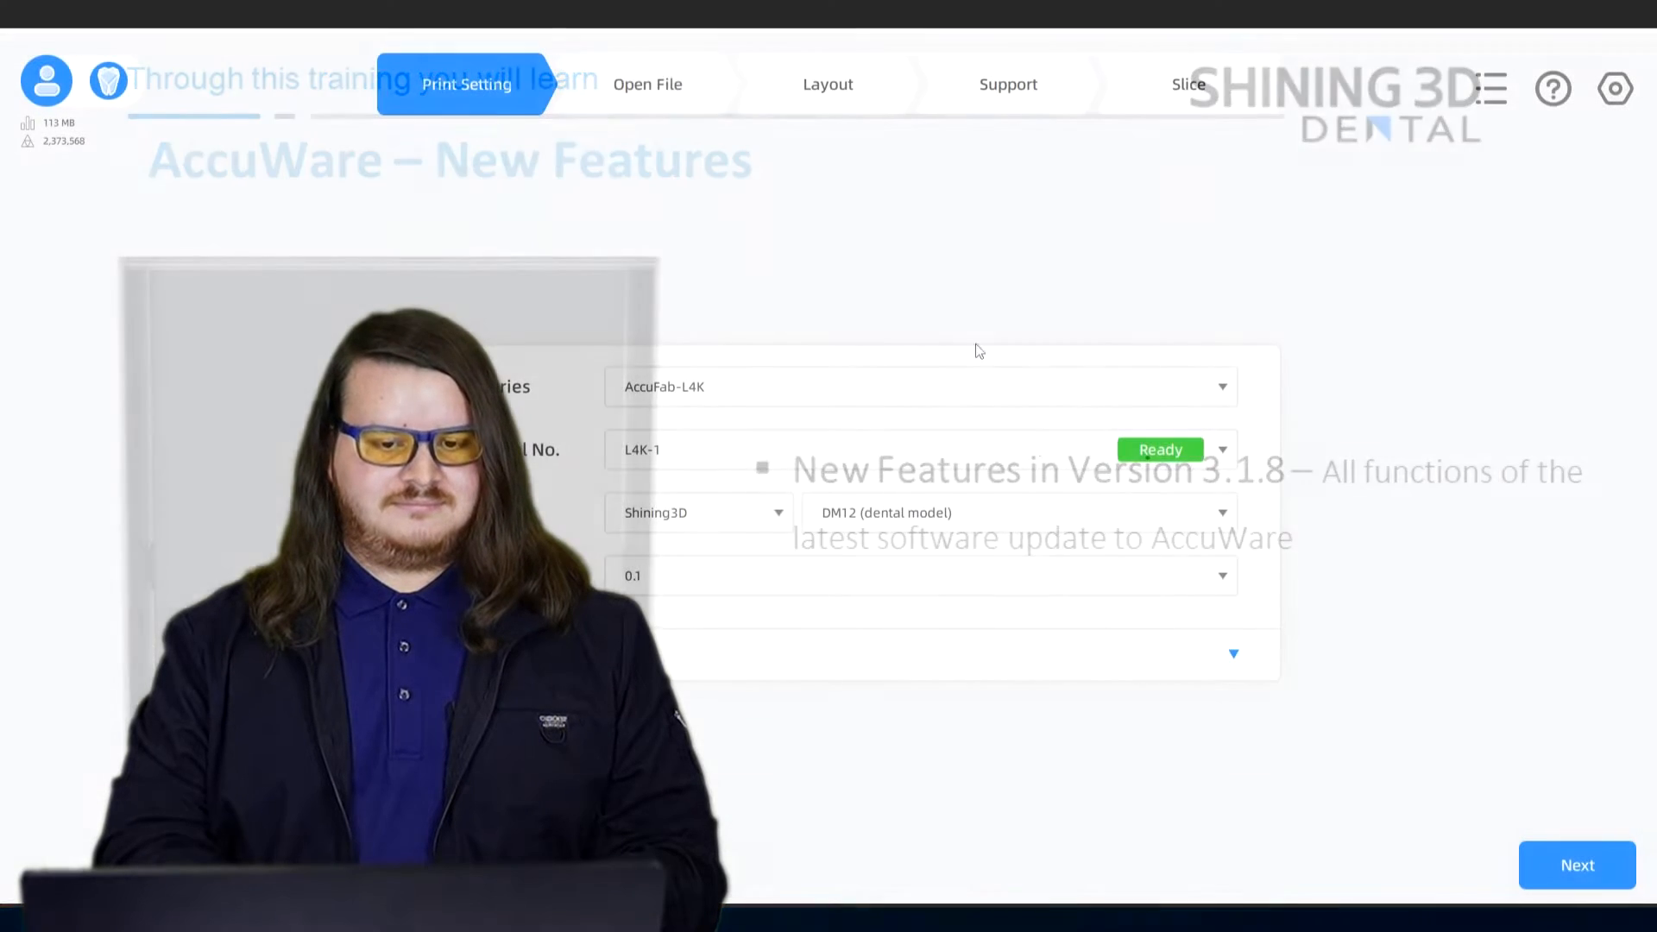
- View the eight orthodontic models from above and bring up Model Type Selection
left_click(646, 84)
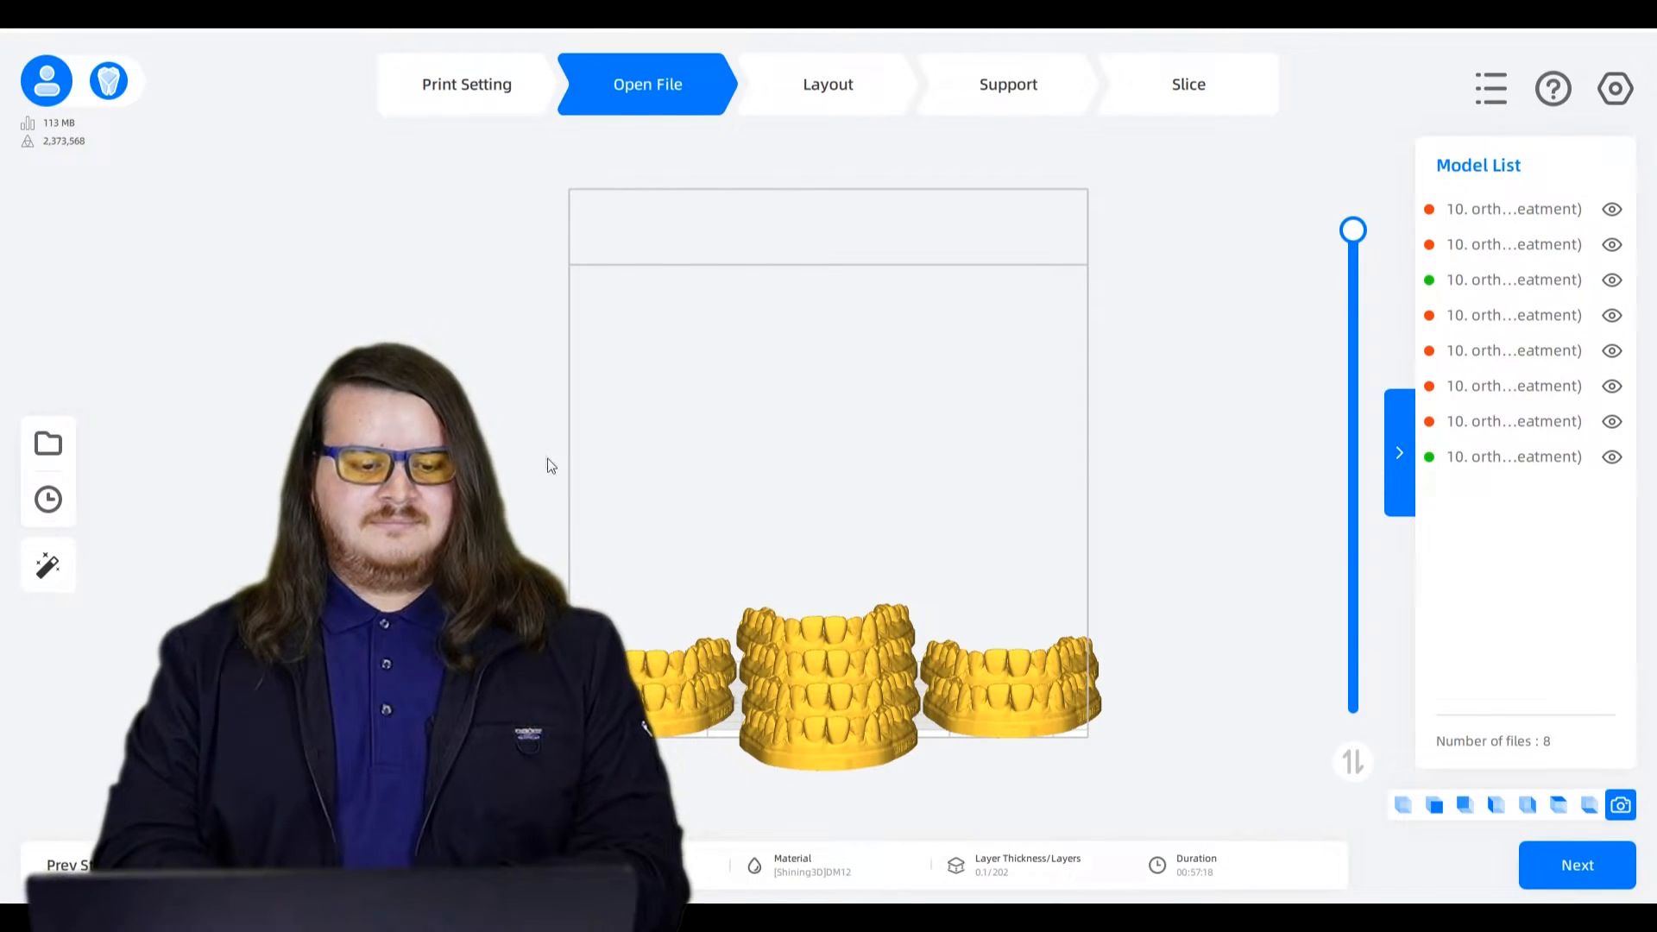
left_click(1555, 804)
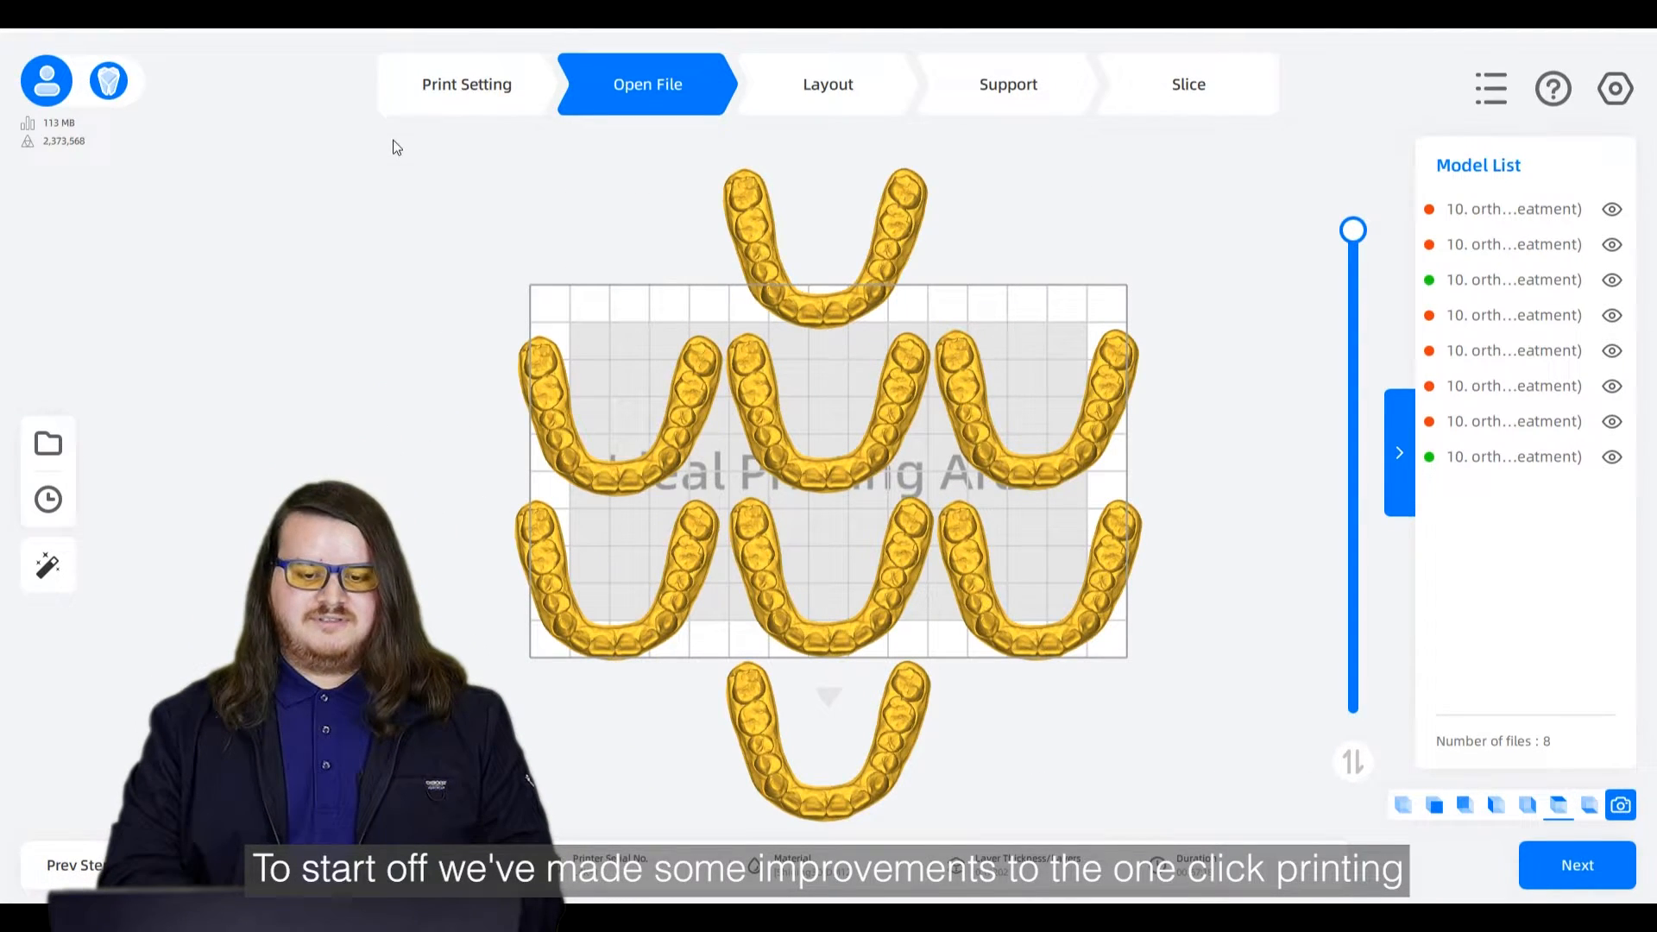
mouse_move(48, 568)
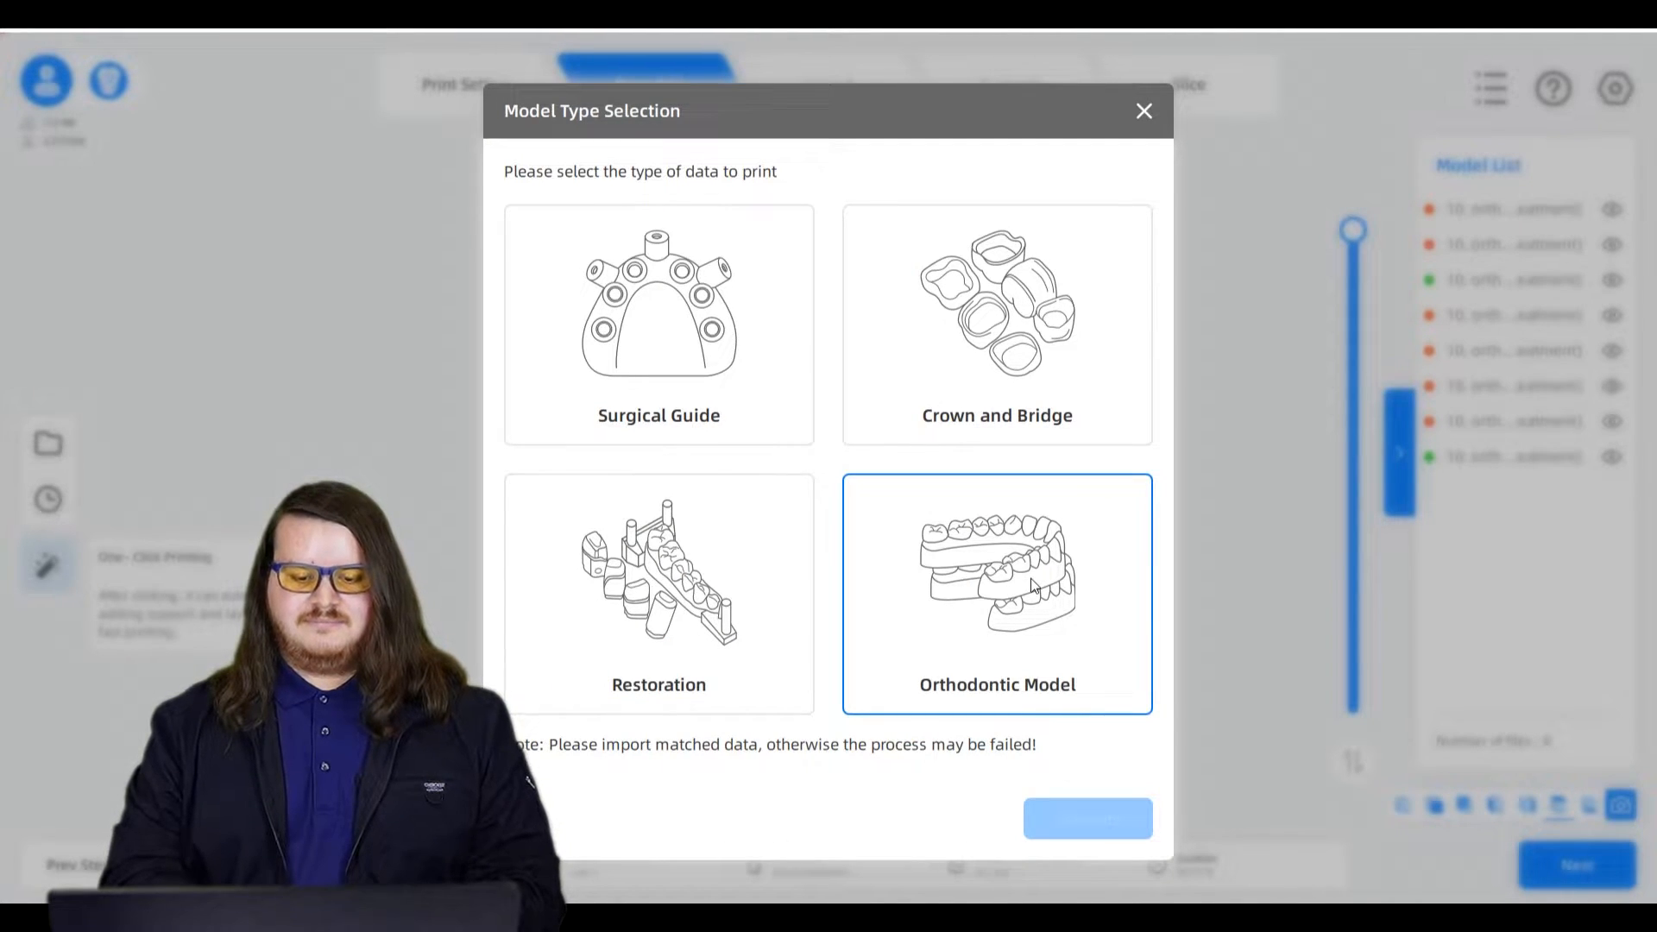
- Generate a one-click print job with Orthodontic Model as the data type and close the summary
left_click(996, 592)
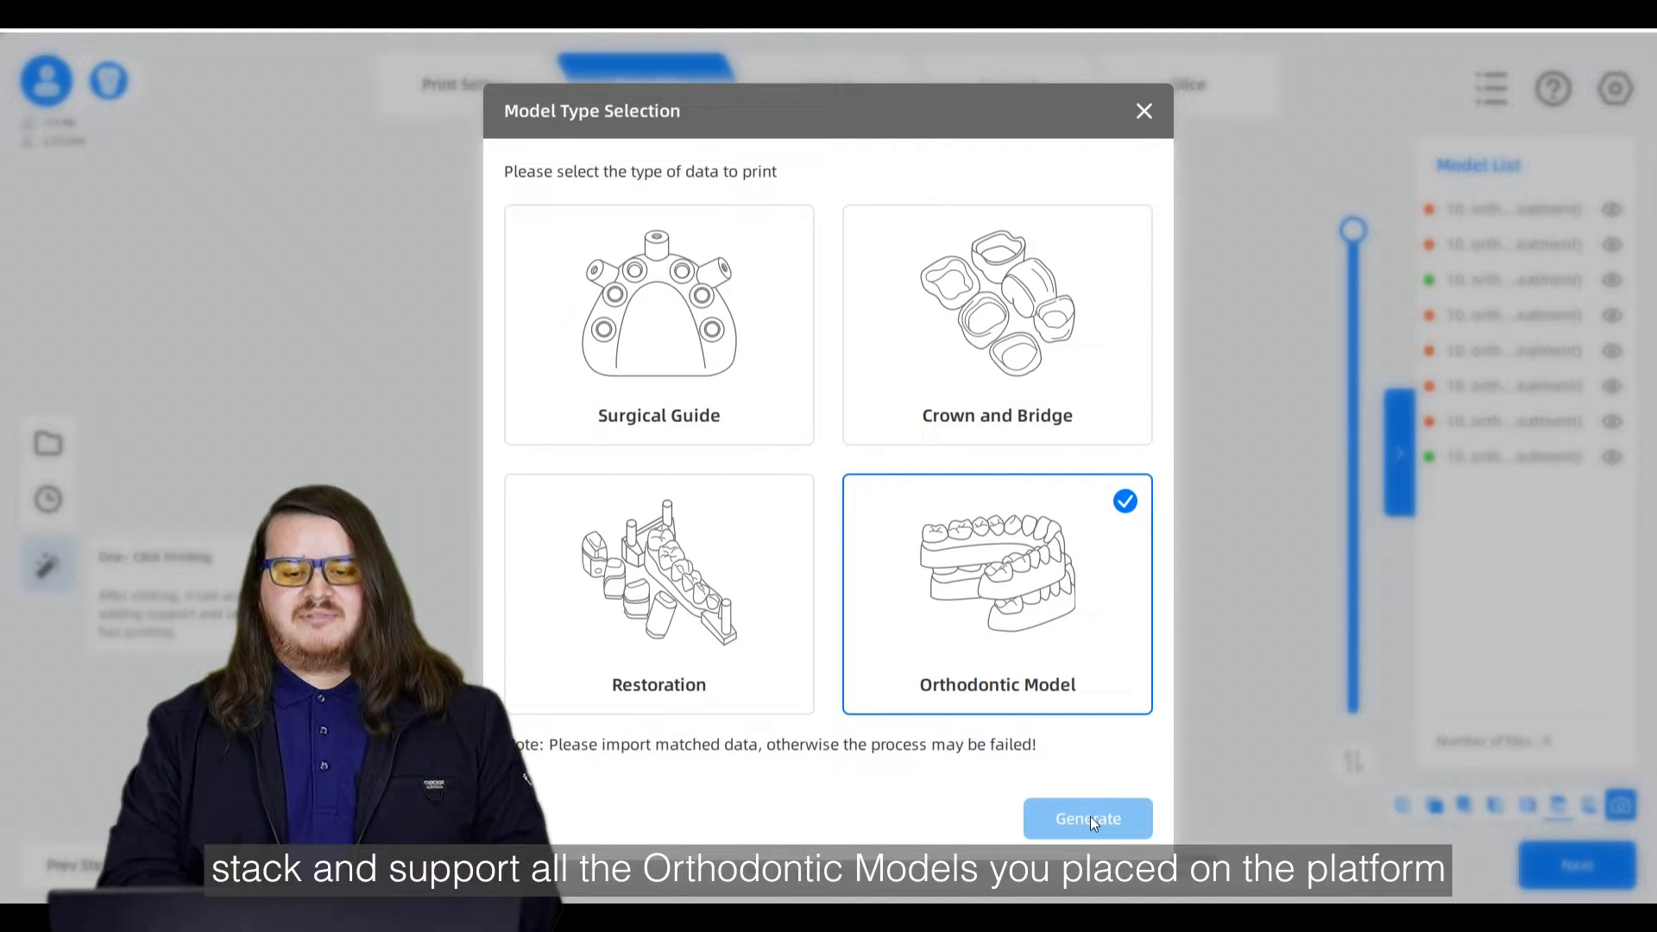
left_click(1087, 819)
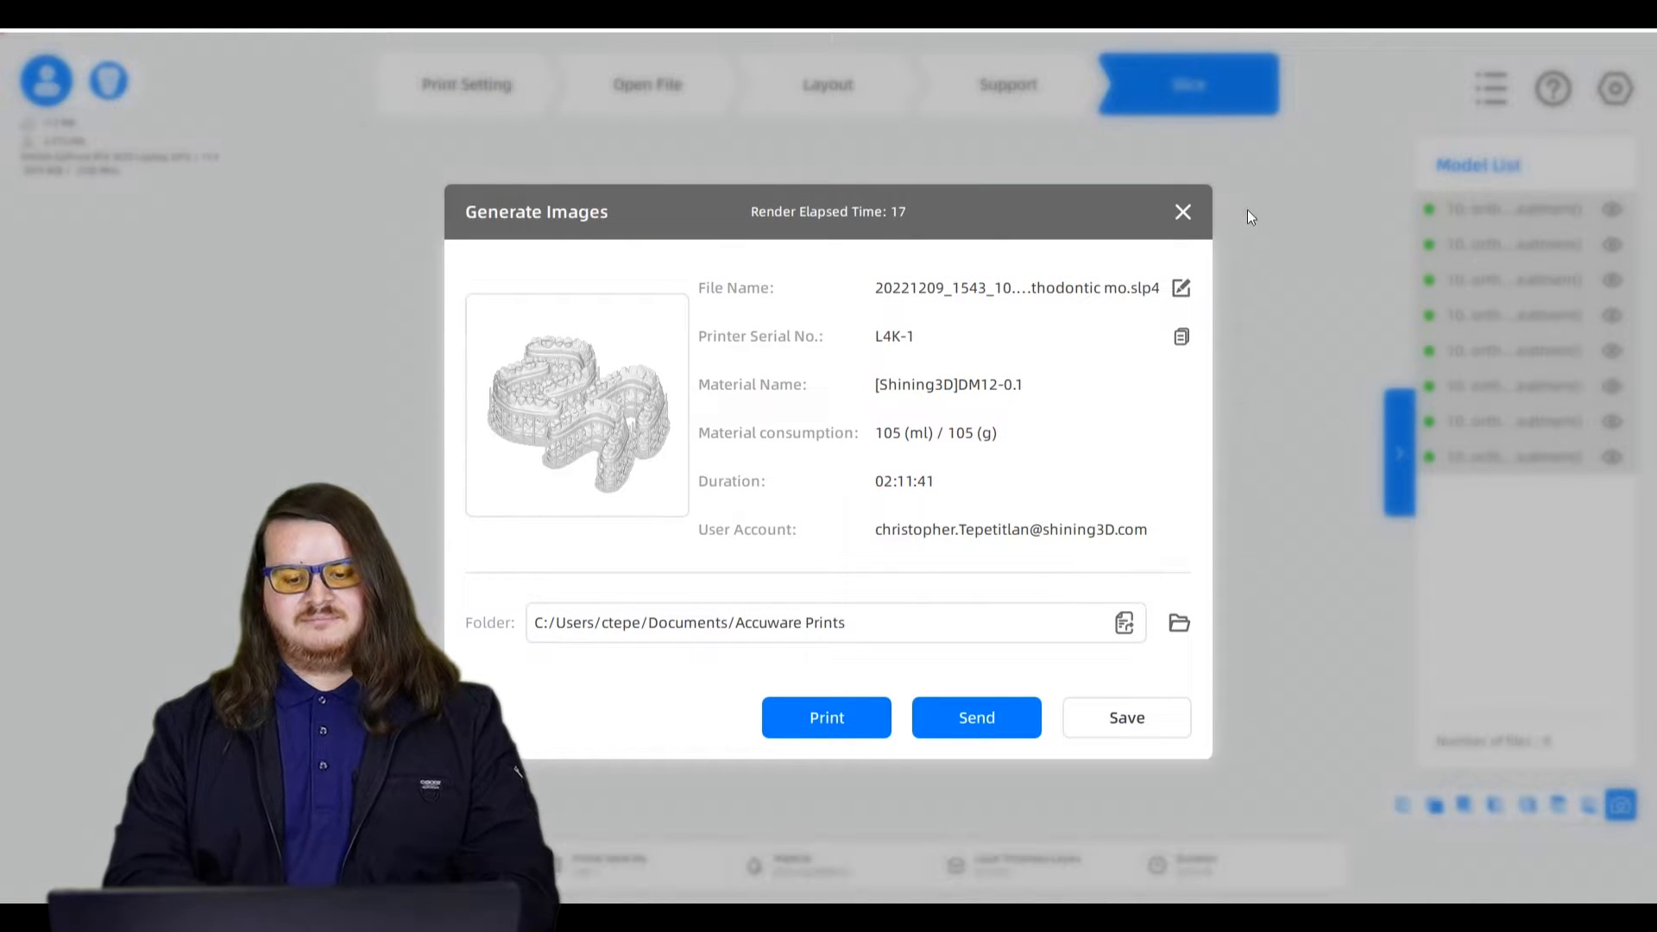
left_click(1182, 212)
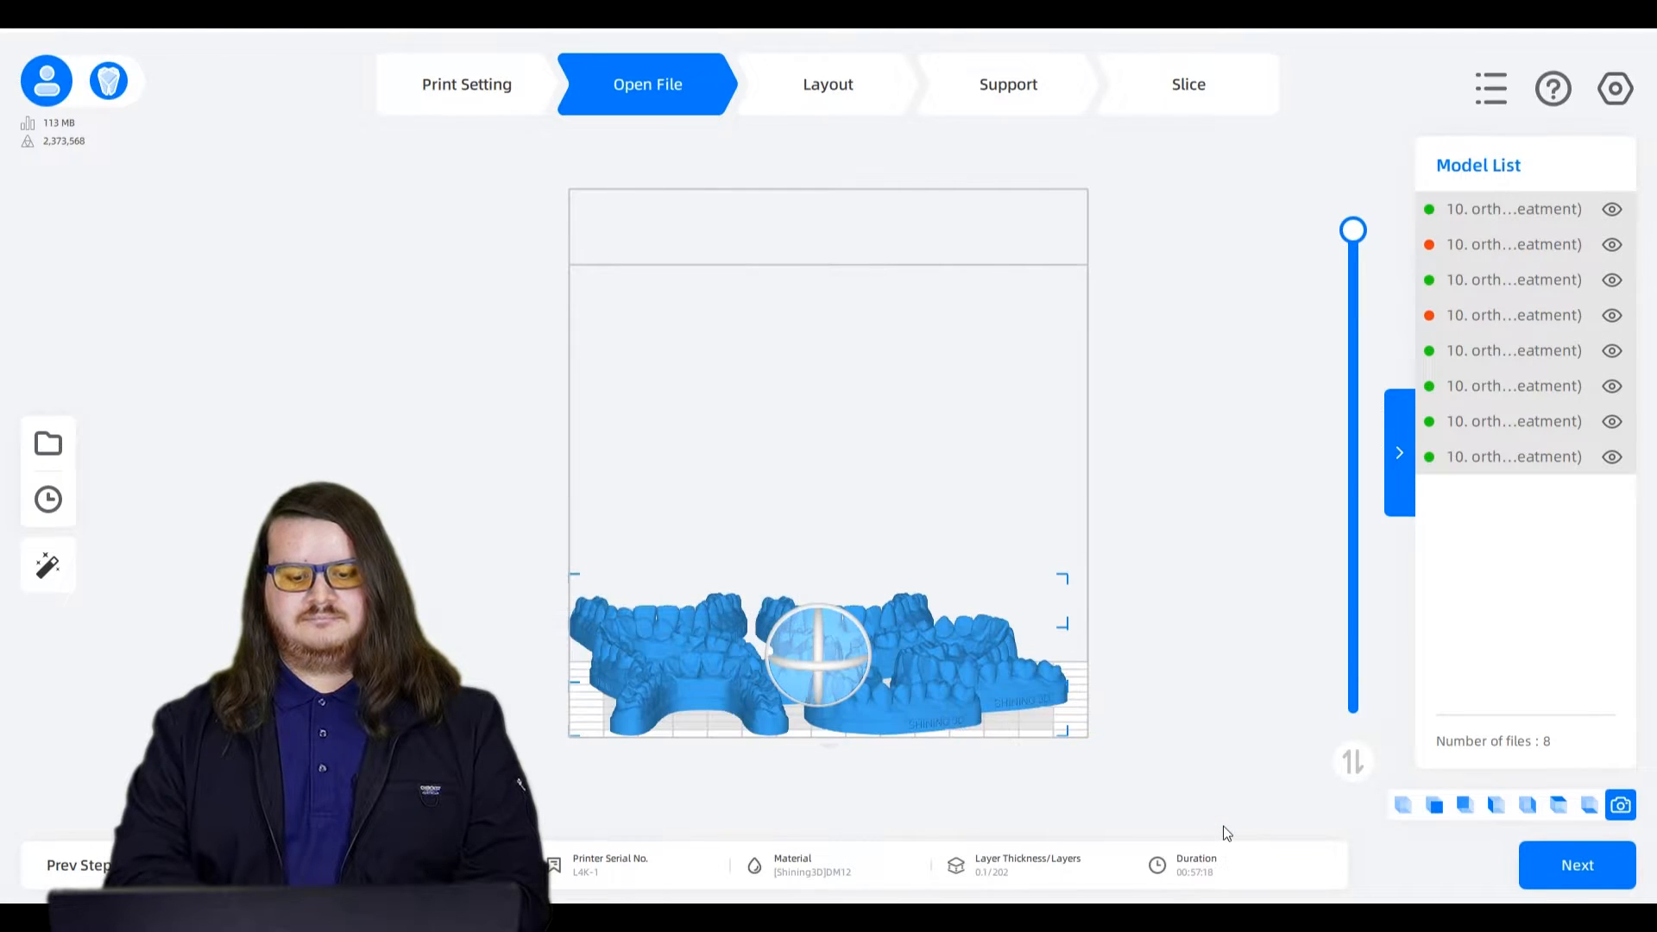
- Delete the eight models from the platform and import a single orthodontic model file
left_click(48, 443)
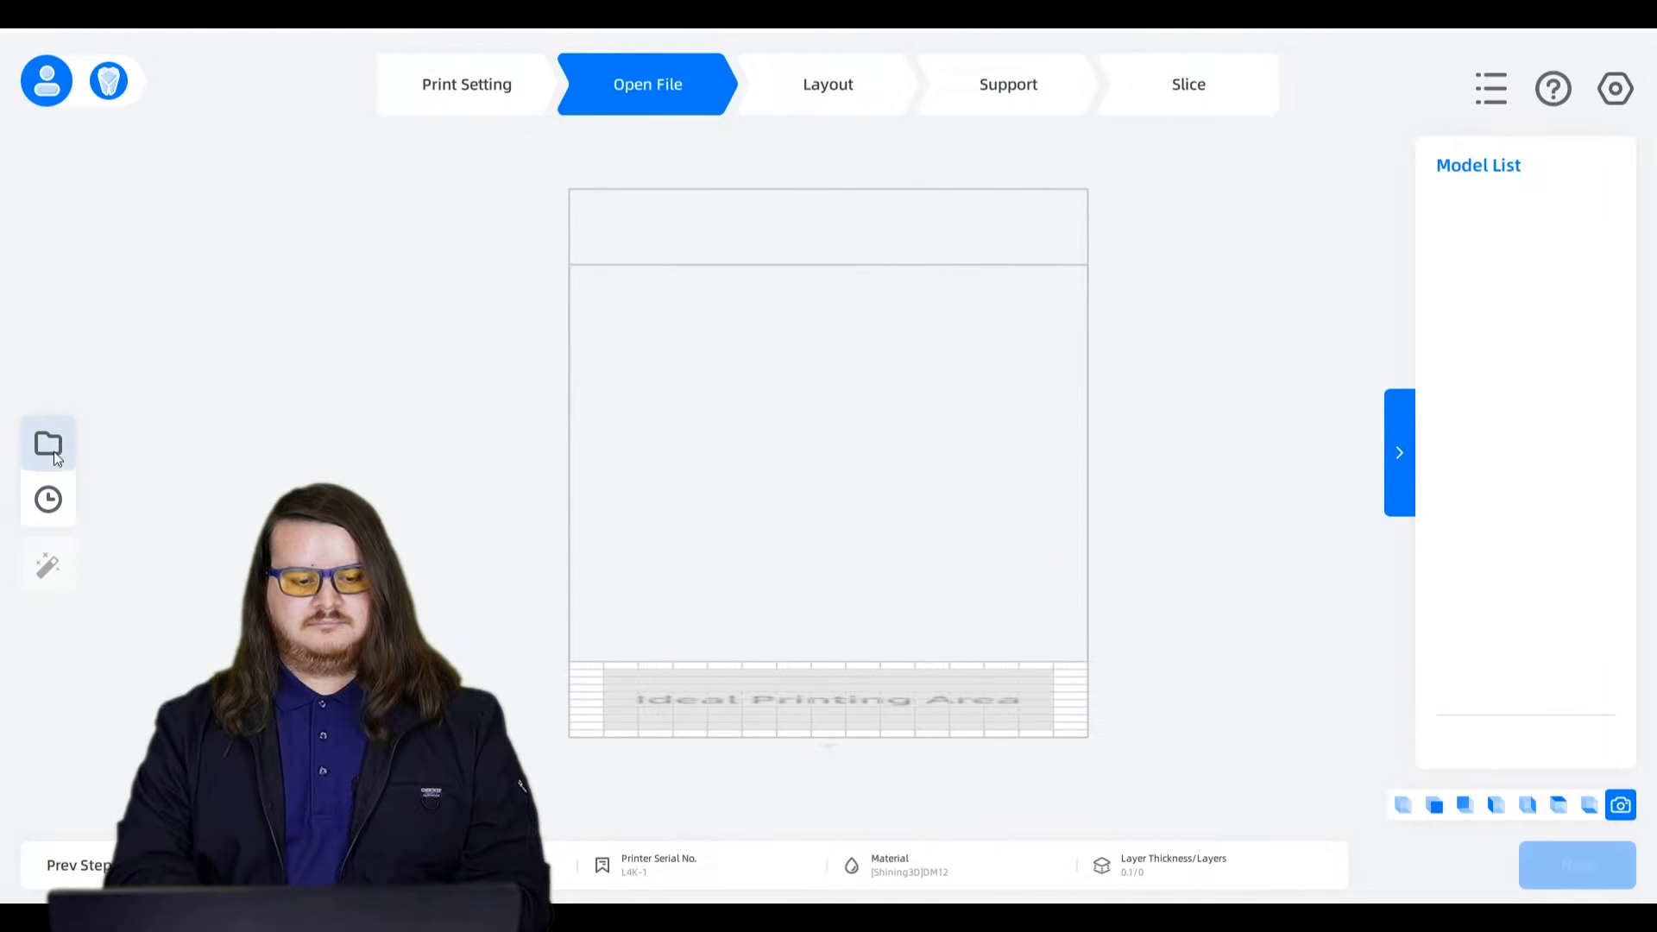
left_click(47, 444)
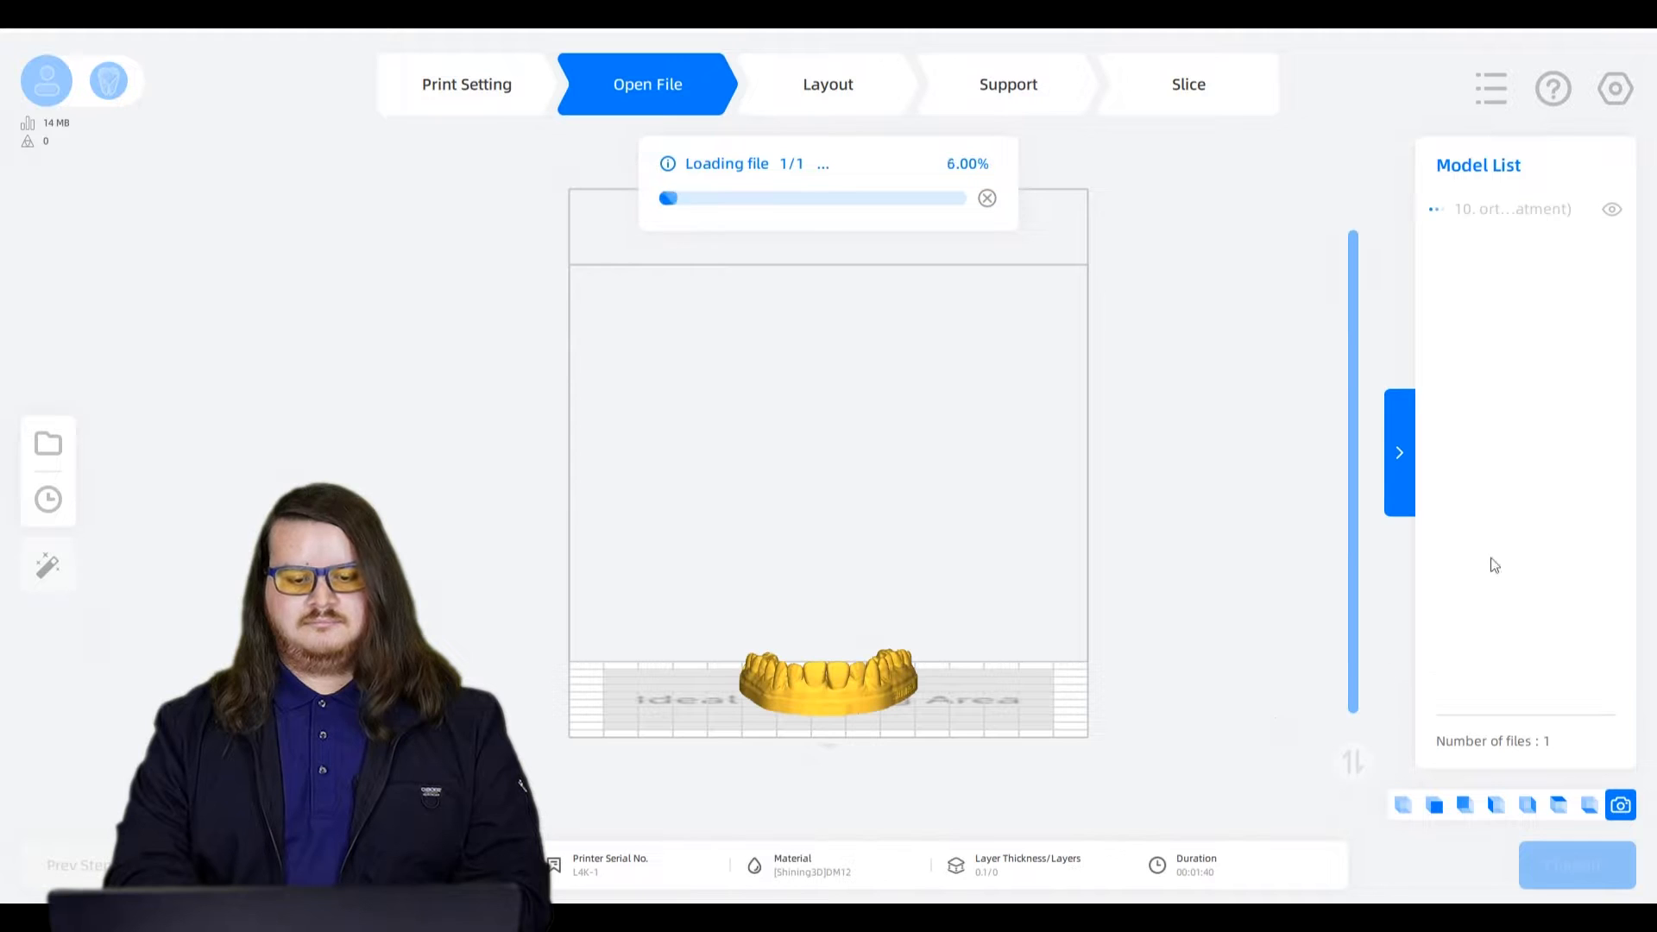
left_click(1615, 89)
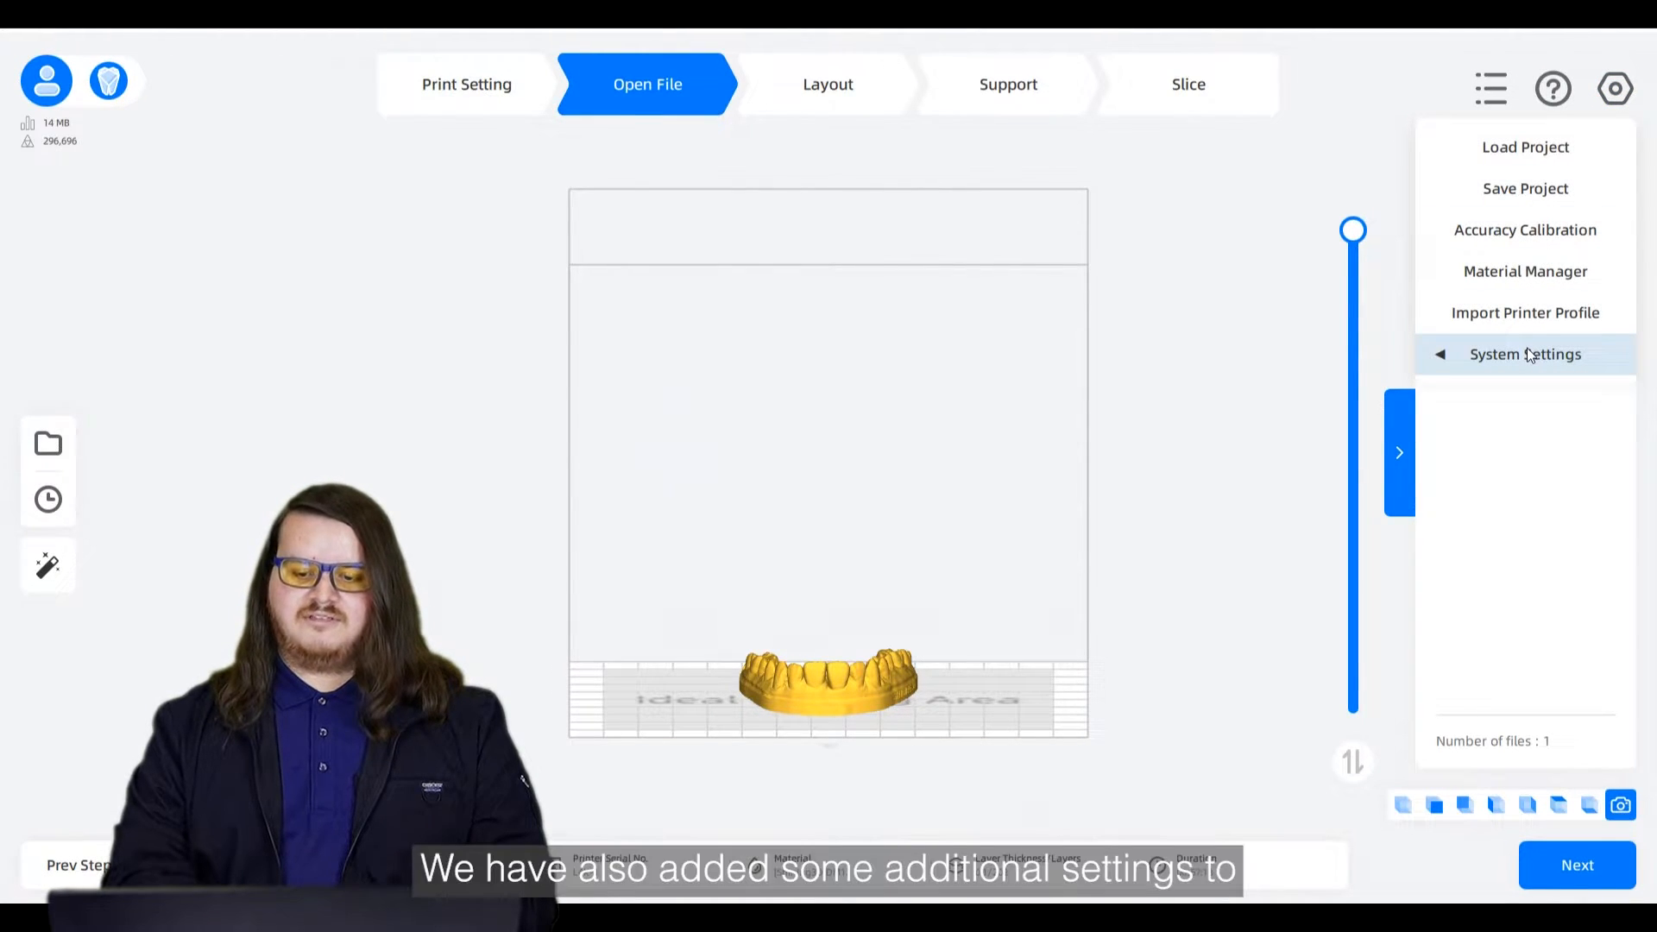
left_click(1525, 354)
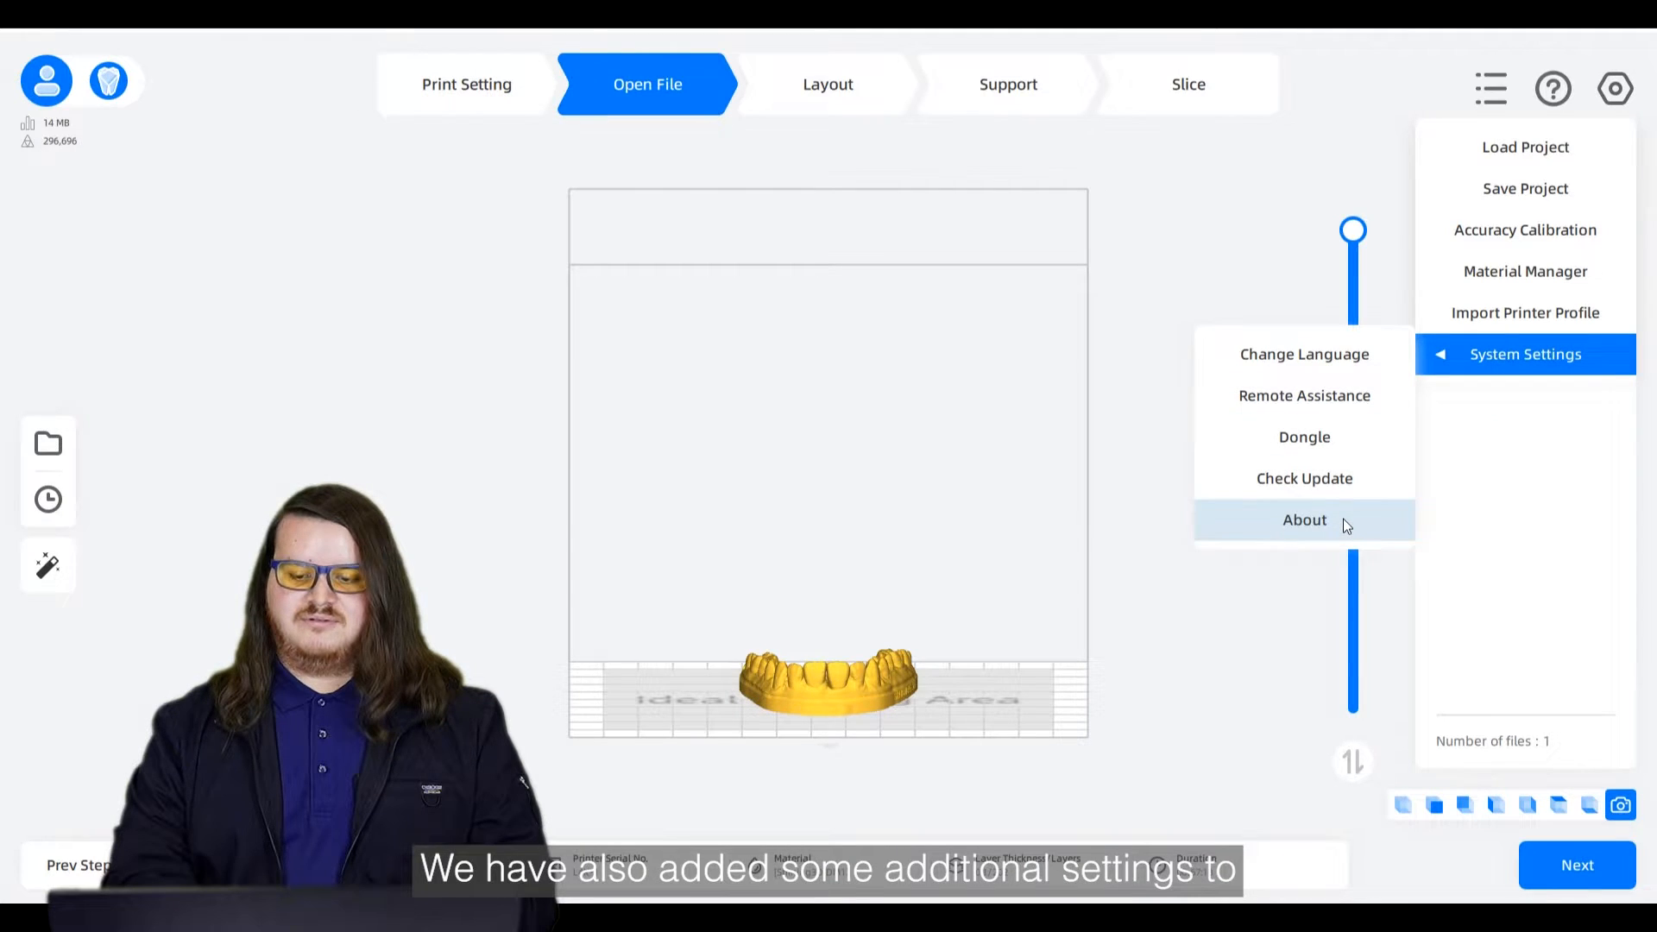
left_click(1304, 519)
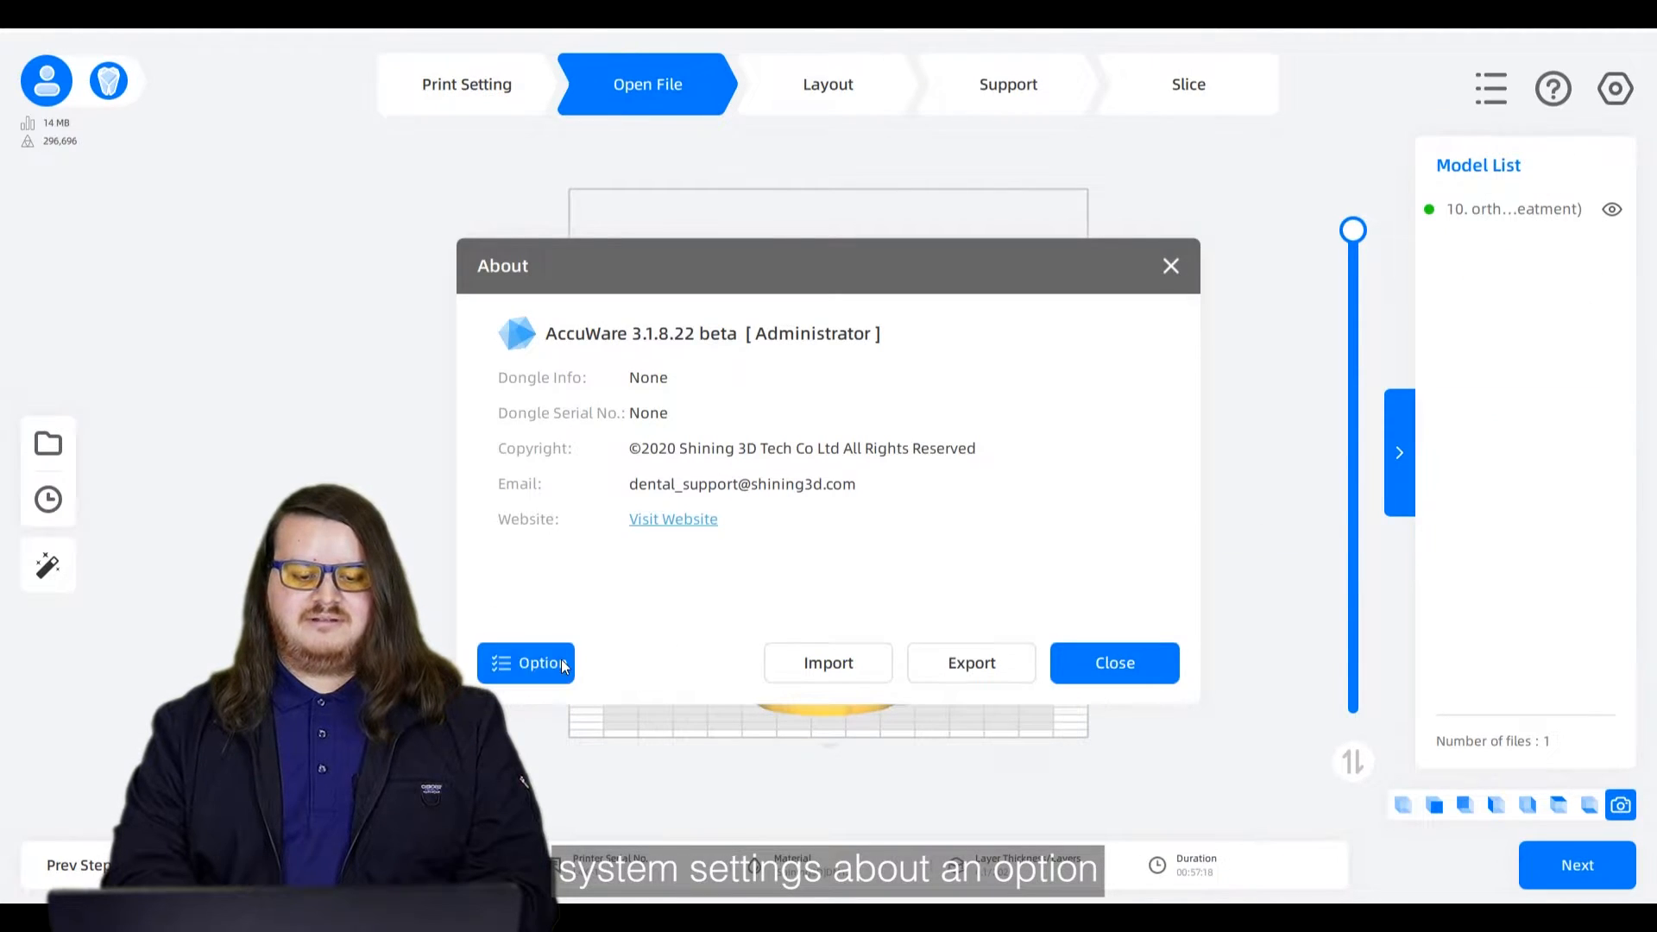
left_click(1113, 663)
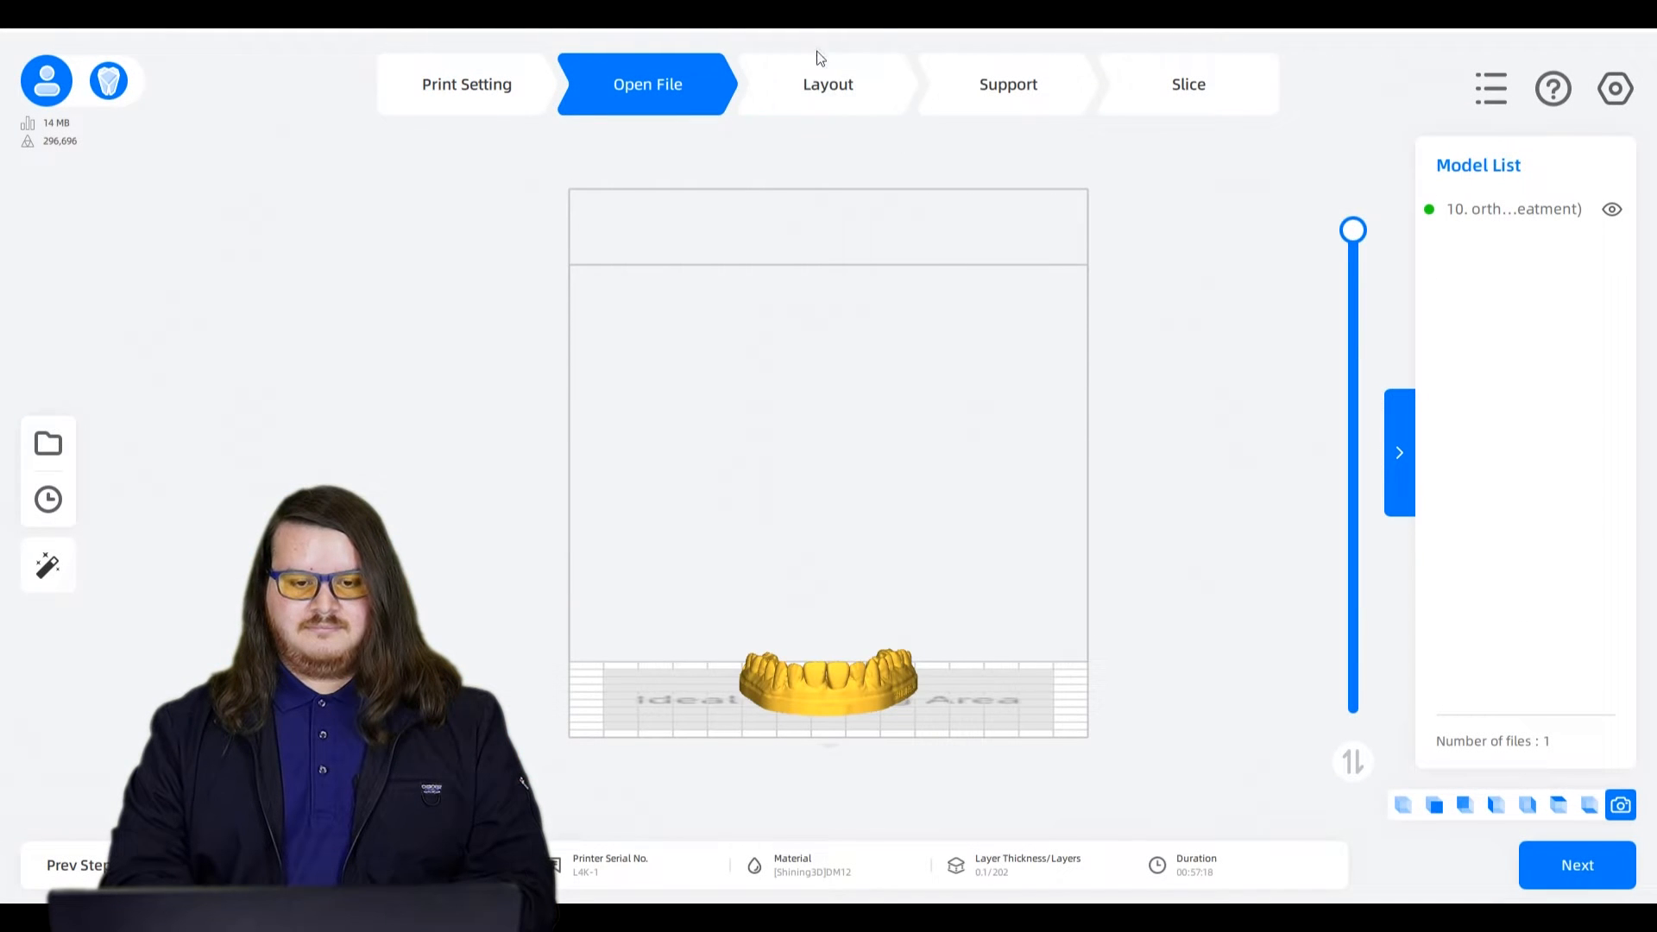
left_click(828, 83)
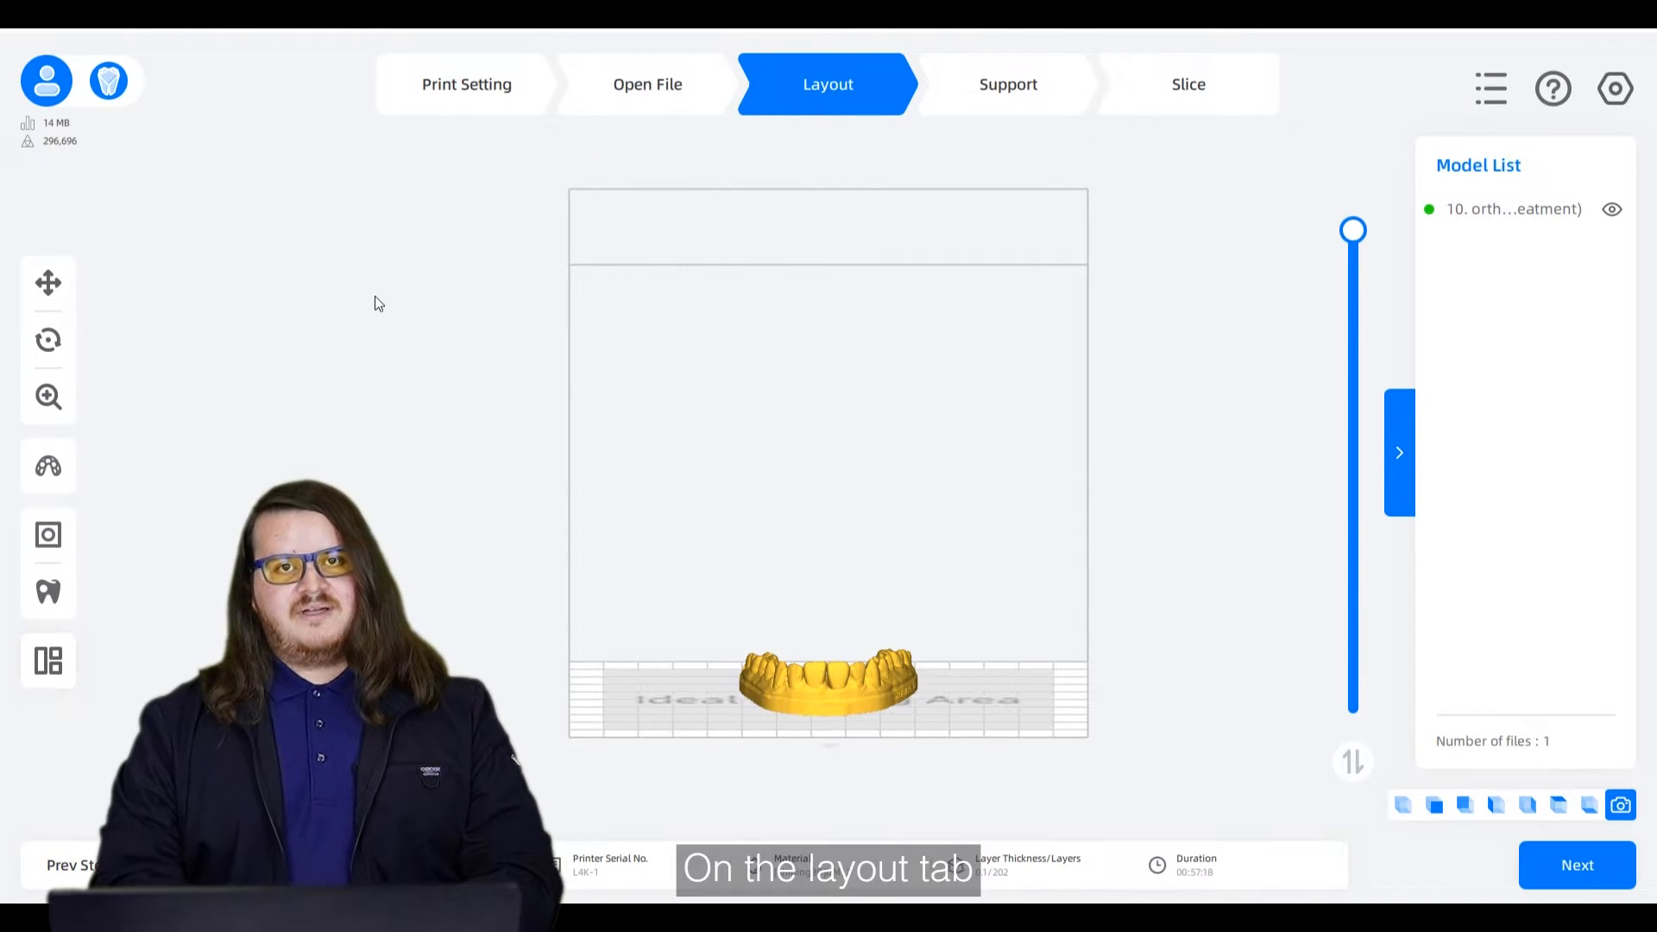
- Generate automatic drain holes of 3.00 mm diameter around the model's base
left_click(47, 592)
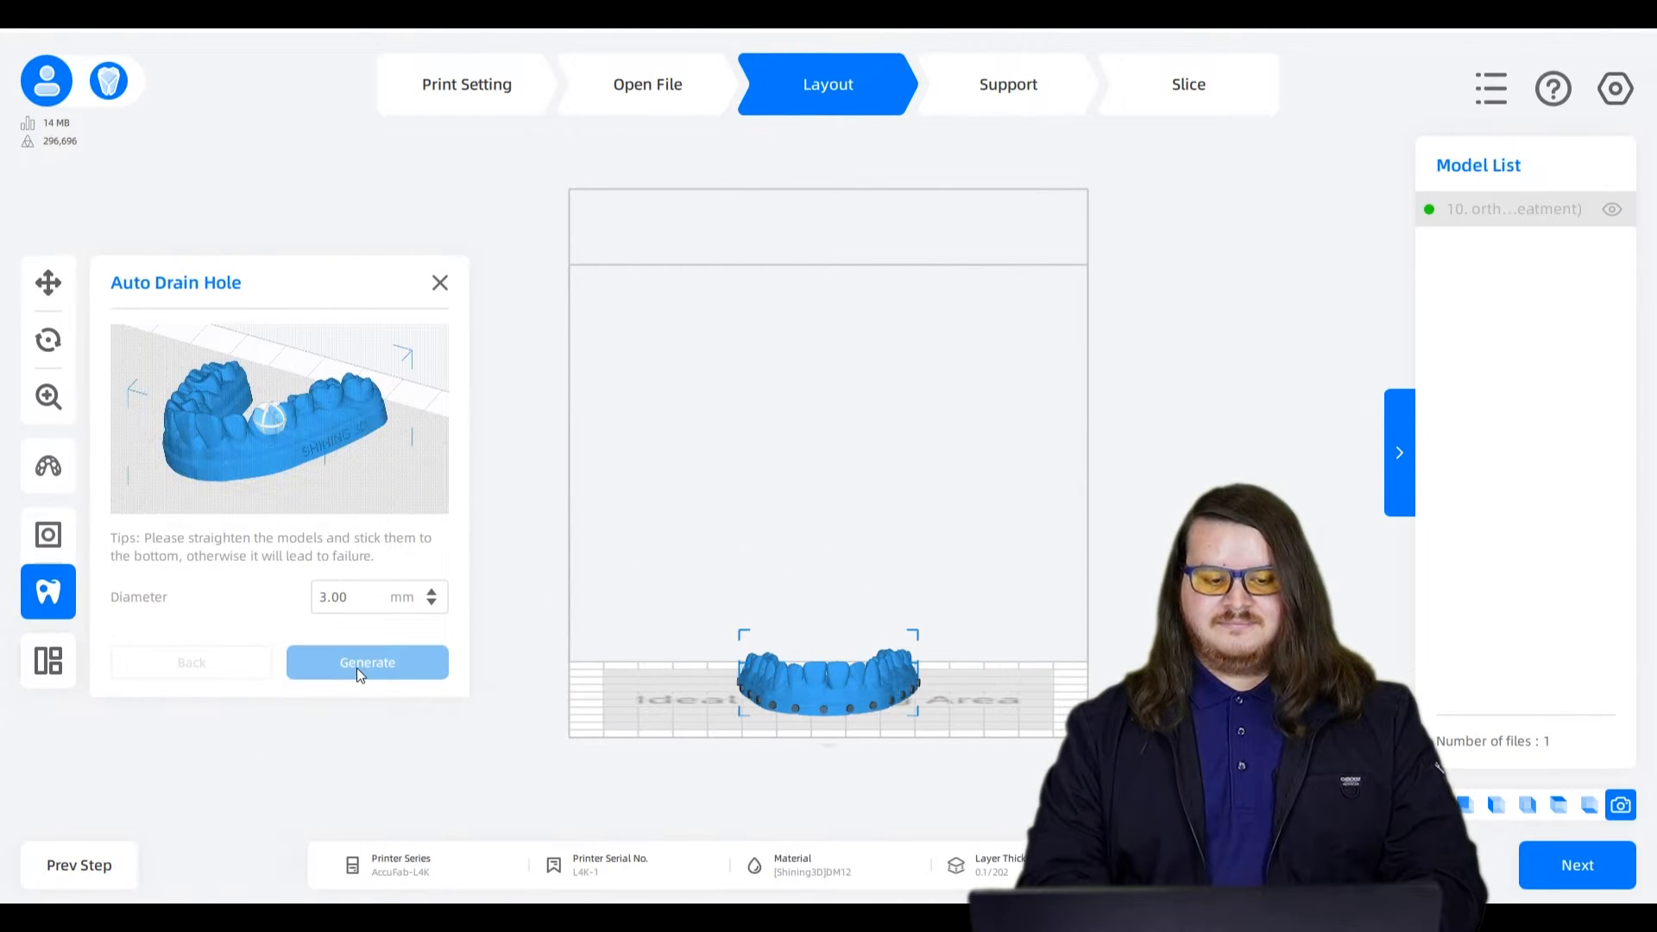
left_click(367, 662)
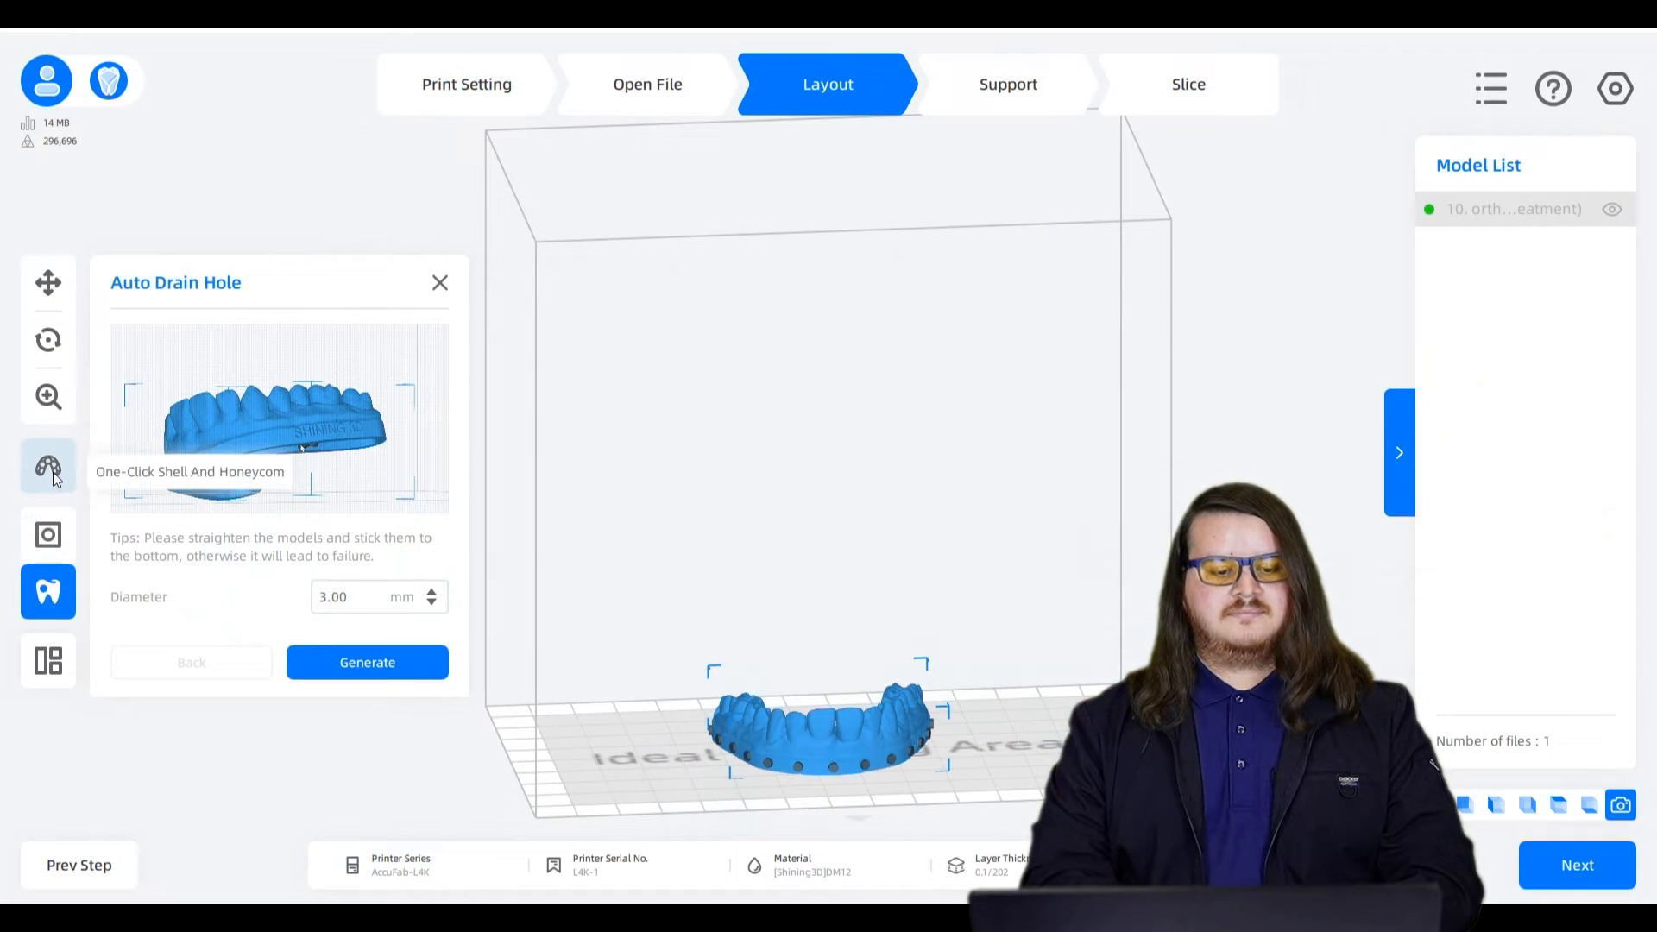
- Generate a 2 mm shell with honeycomb diameter 8 and thickness 1.5, then close the panel
left_click(48, 466)
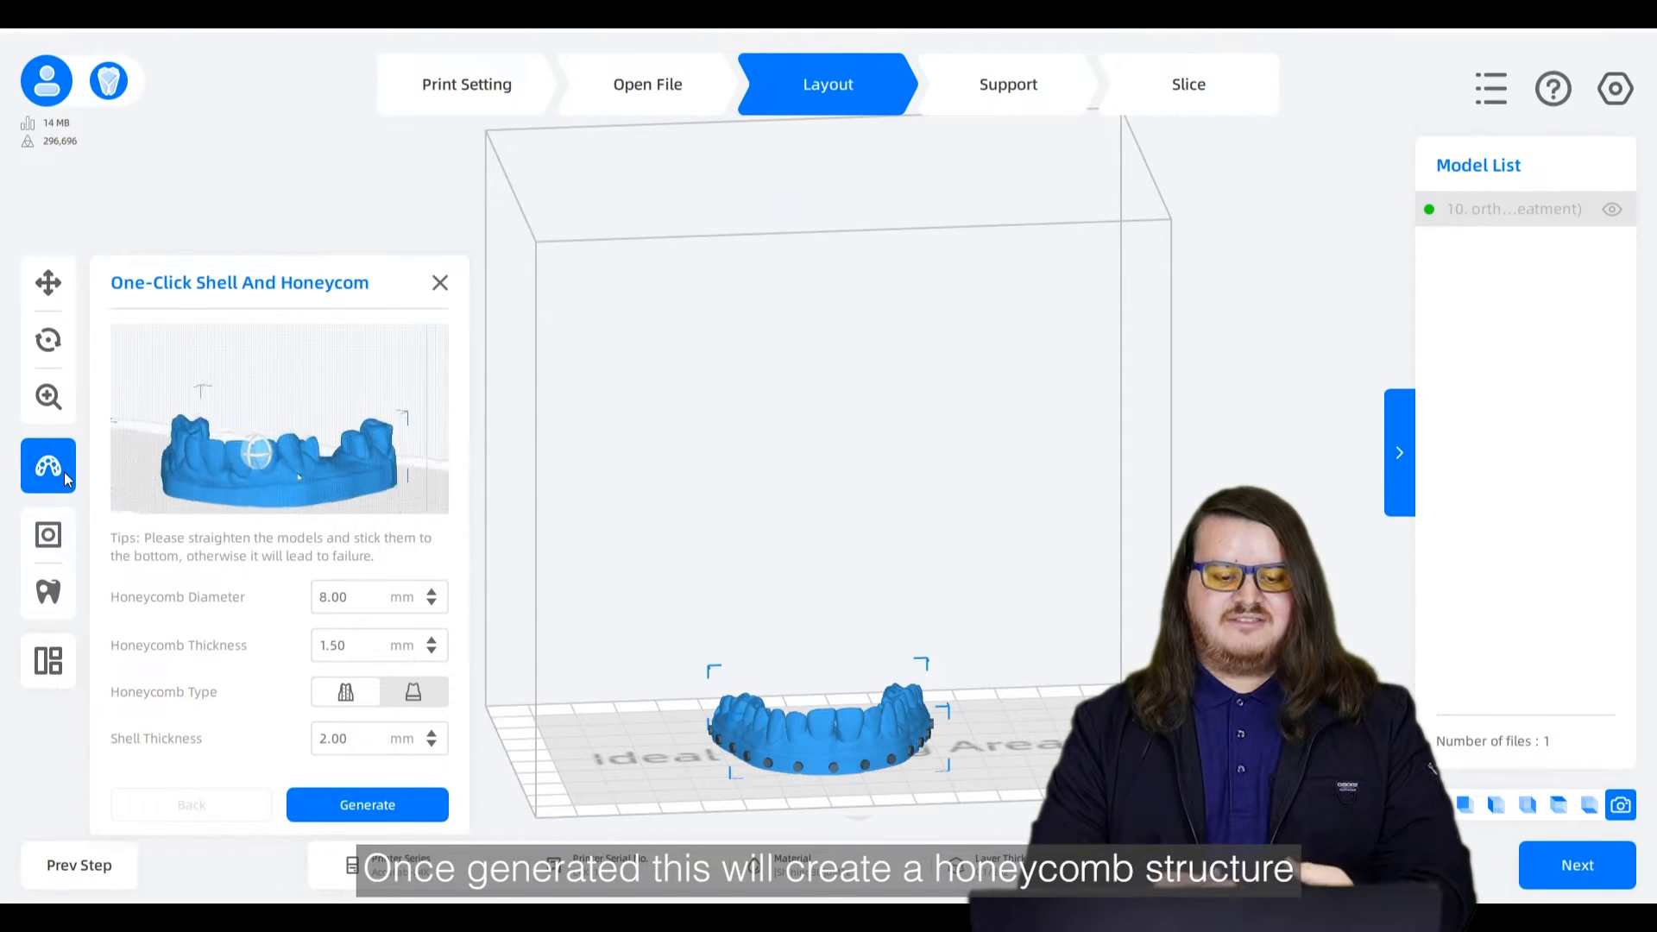
left_click(367, 804)
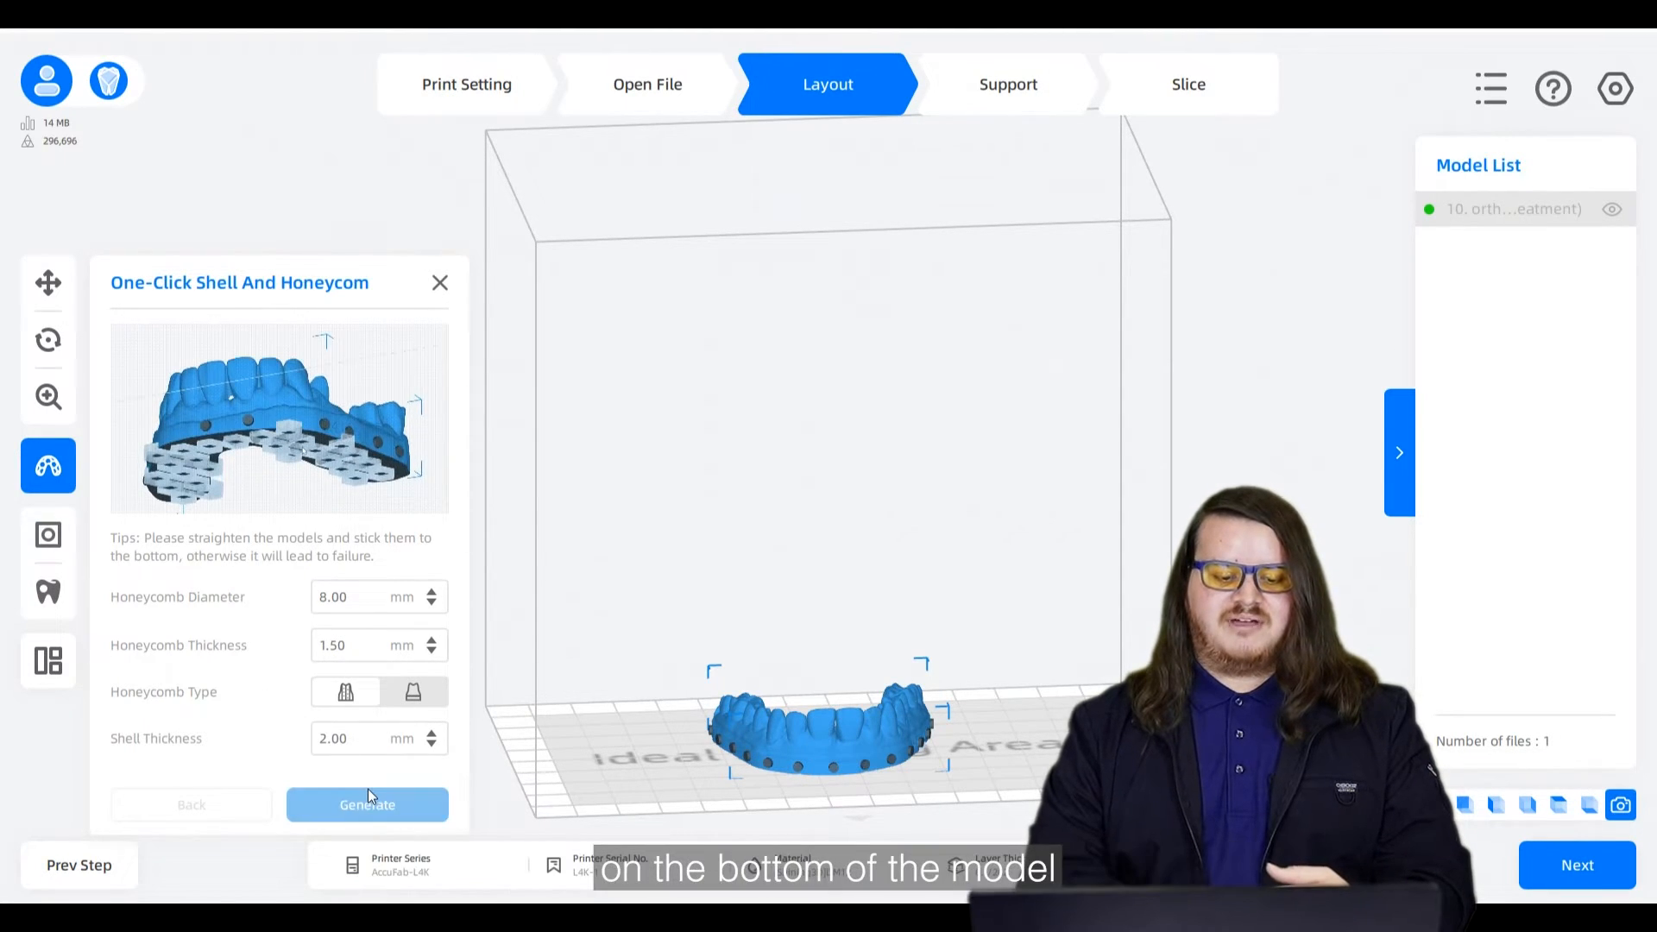
left_click(367, 805)
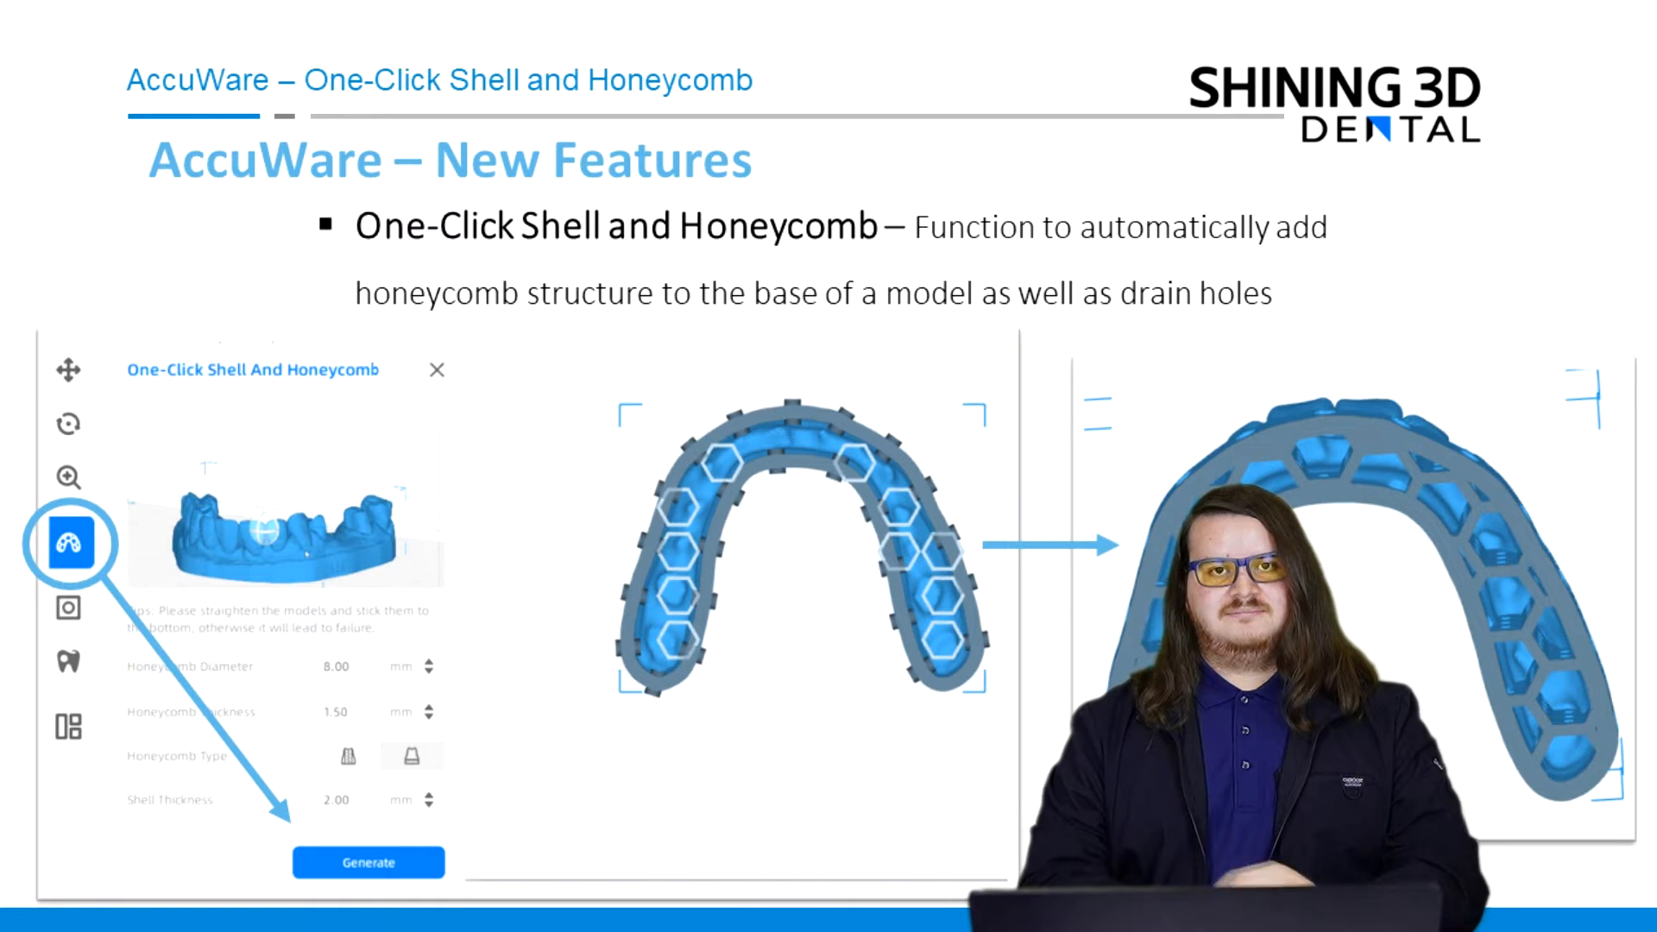
left_click(367, 862)
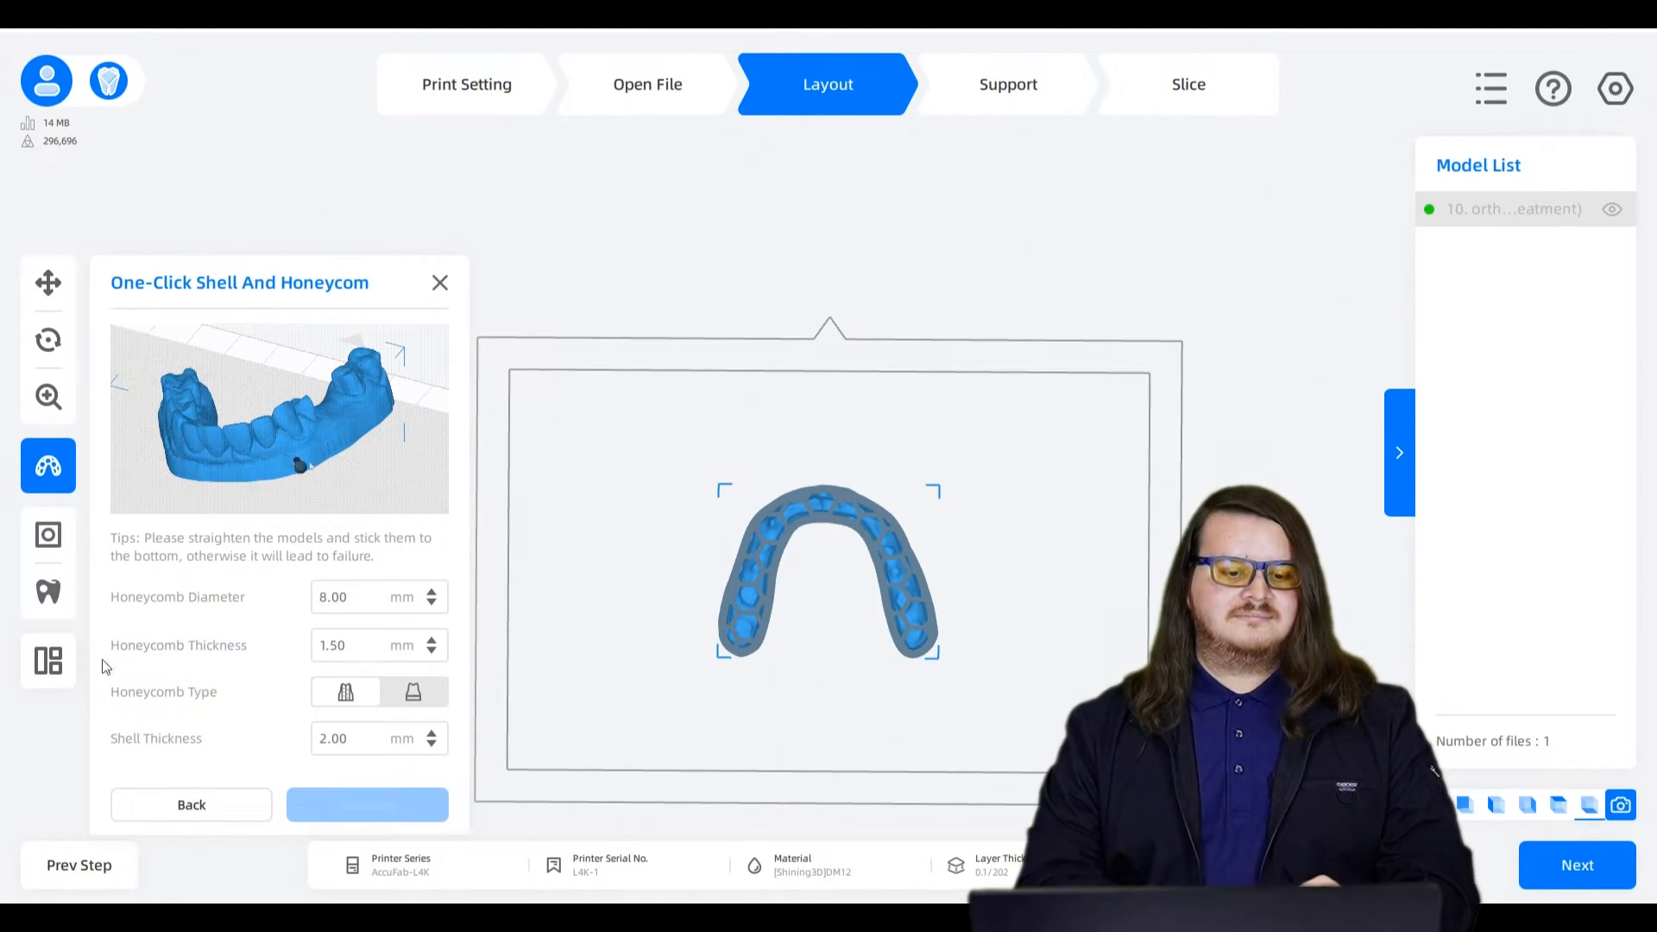
mouse_move(165, 604)
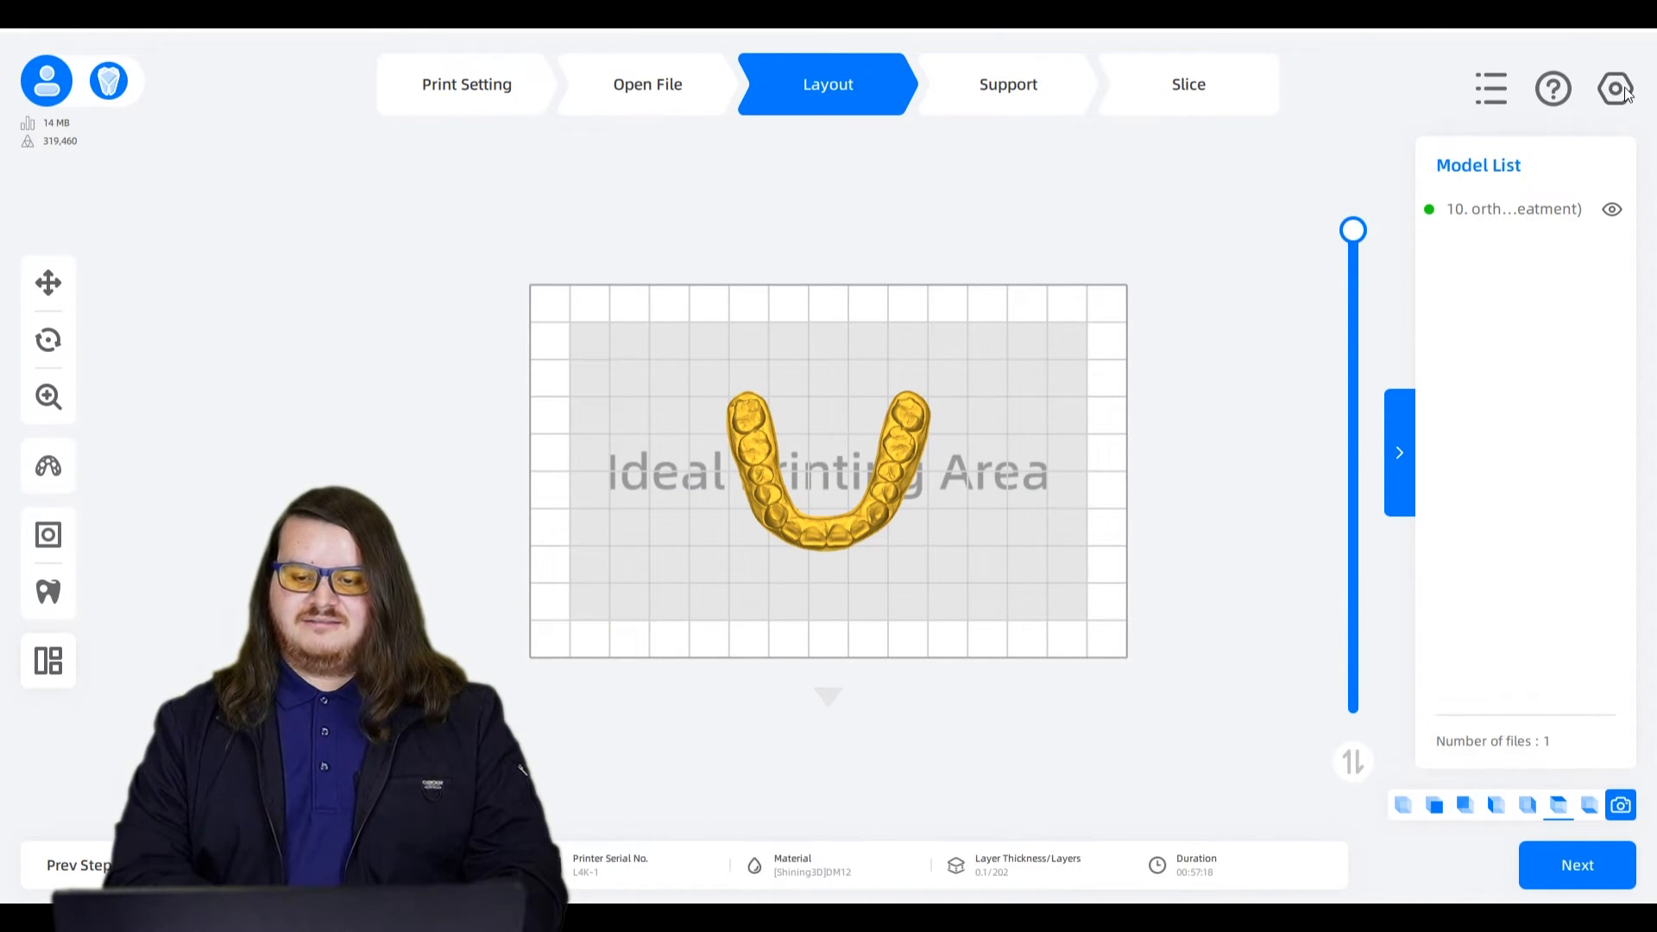
- Run Check Update from System Settings to review software, material and language versions
left_click(1615, 89)
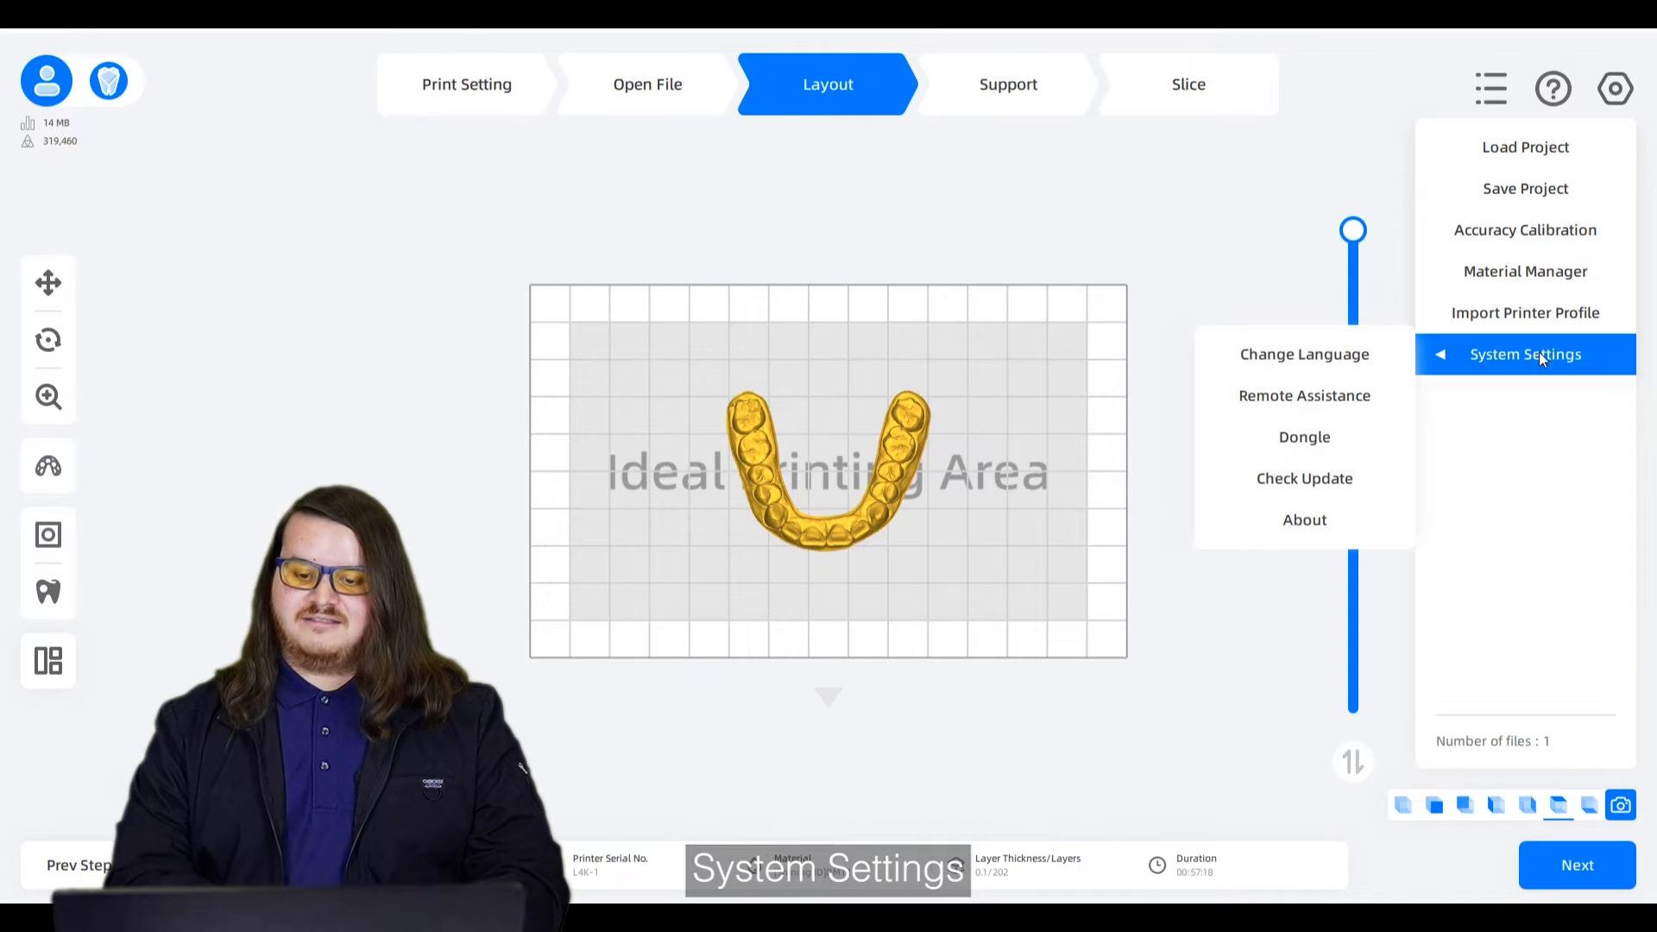
left_click(1305, 478)
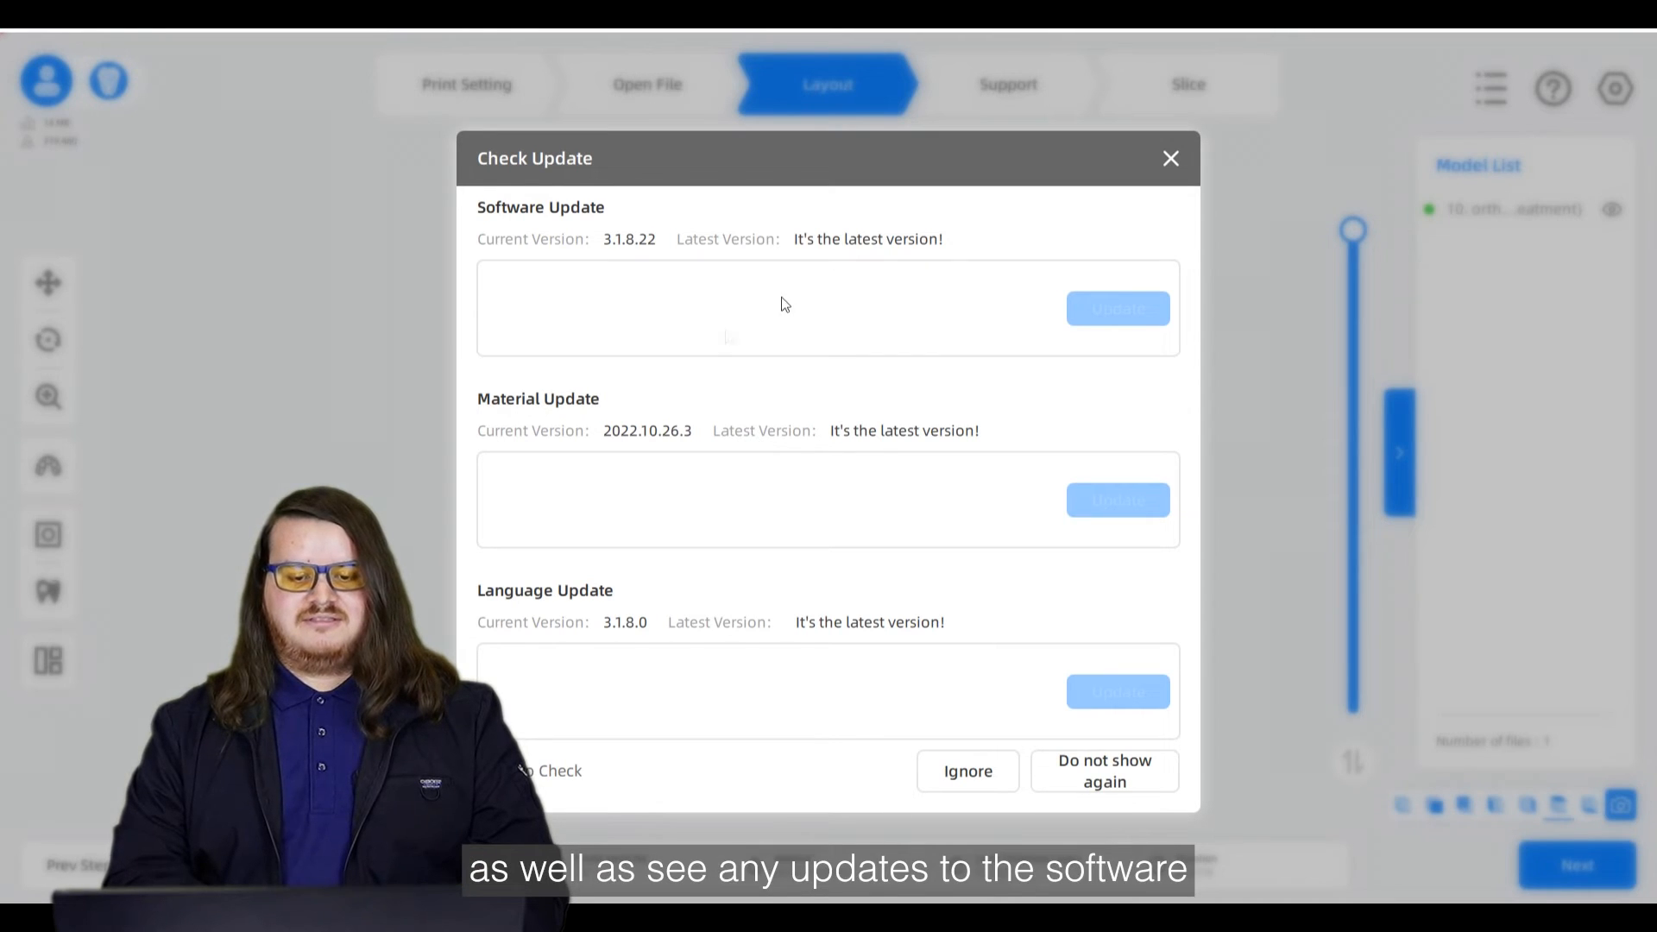
mouse_move(834, 282)
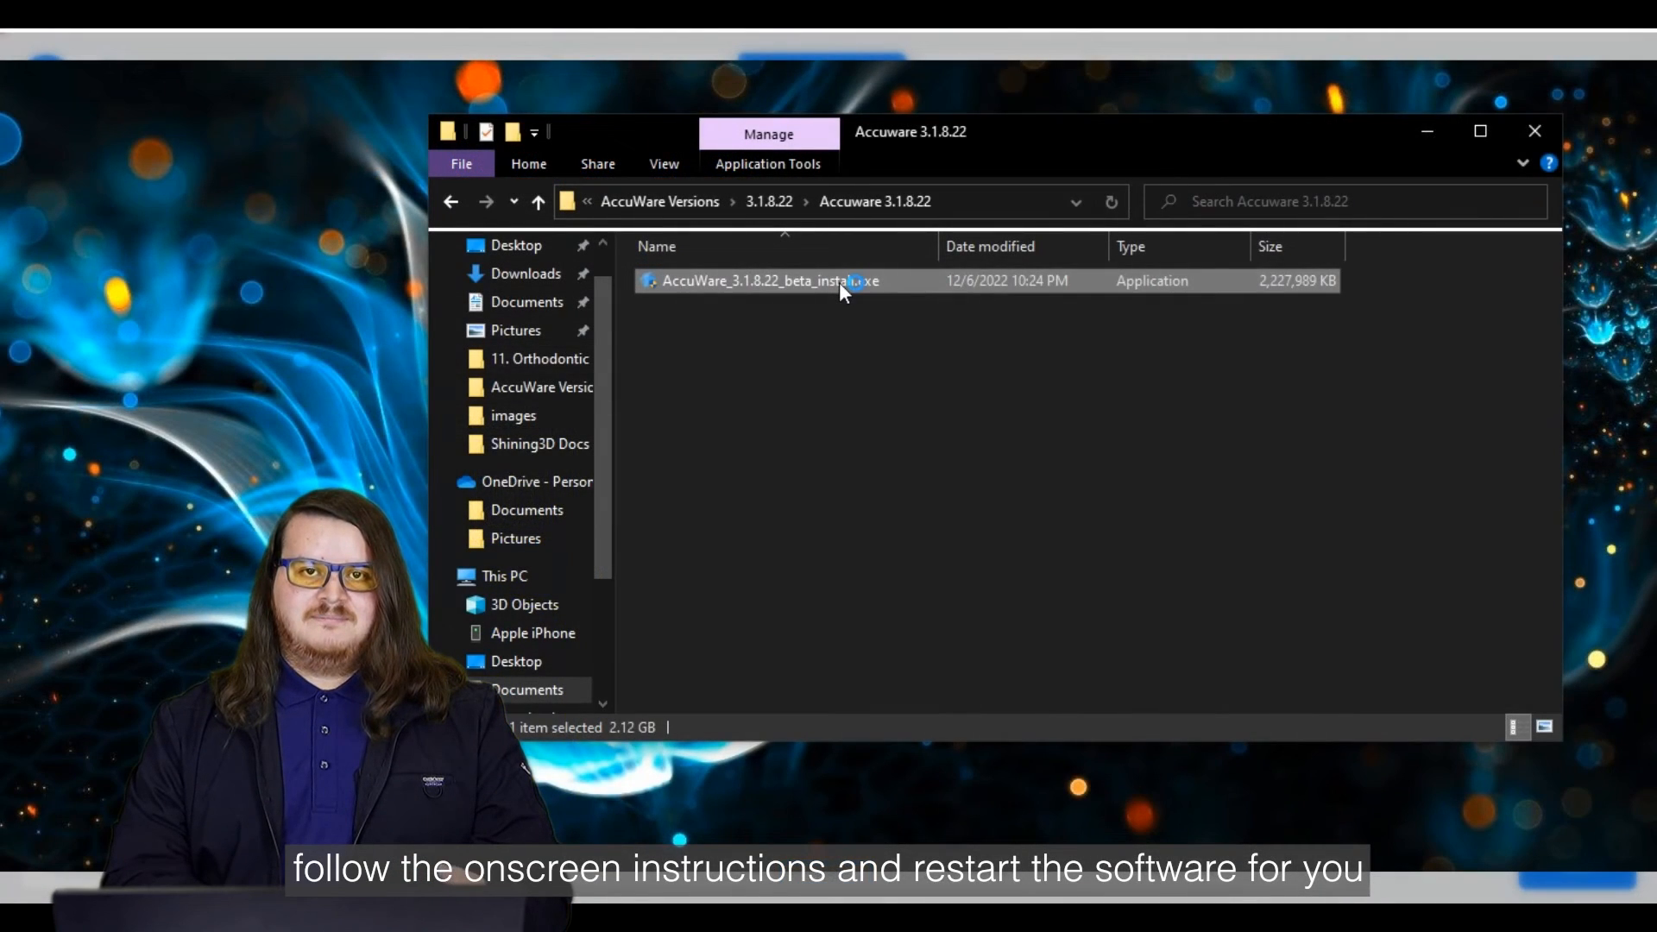
- Run the AccuWare 3.1.8.22 beta installer and install into the default Program Files folder
double_click(767, 279)
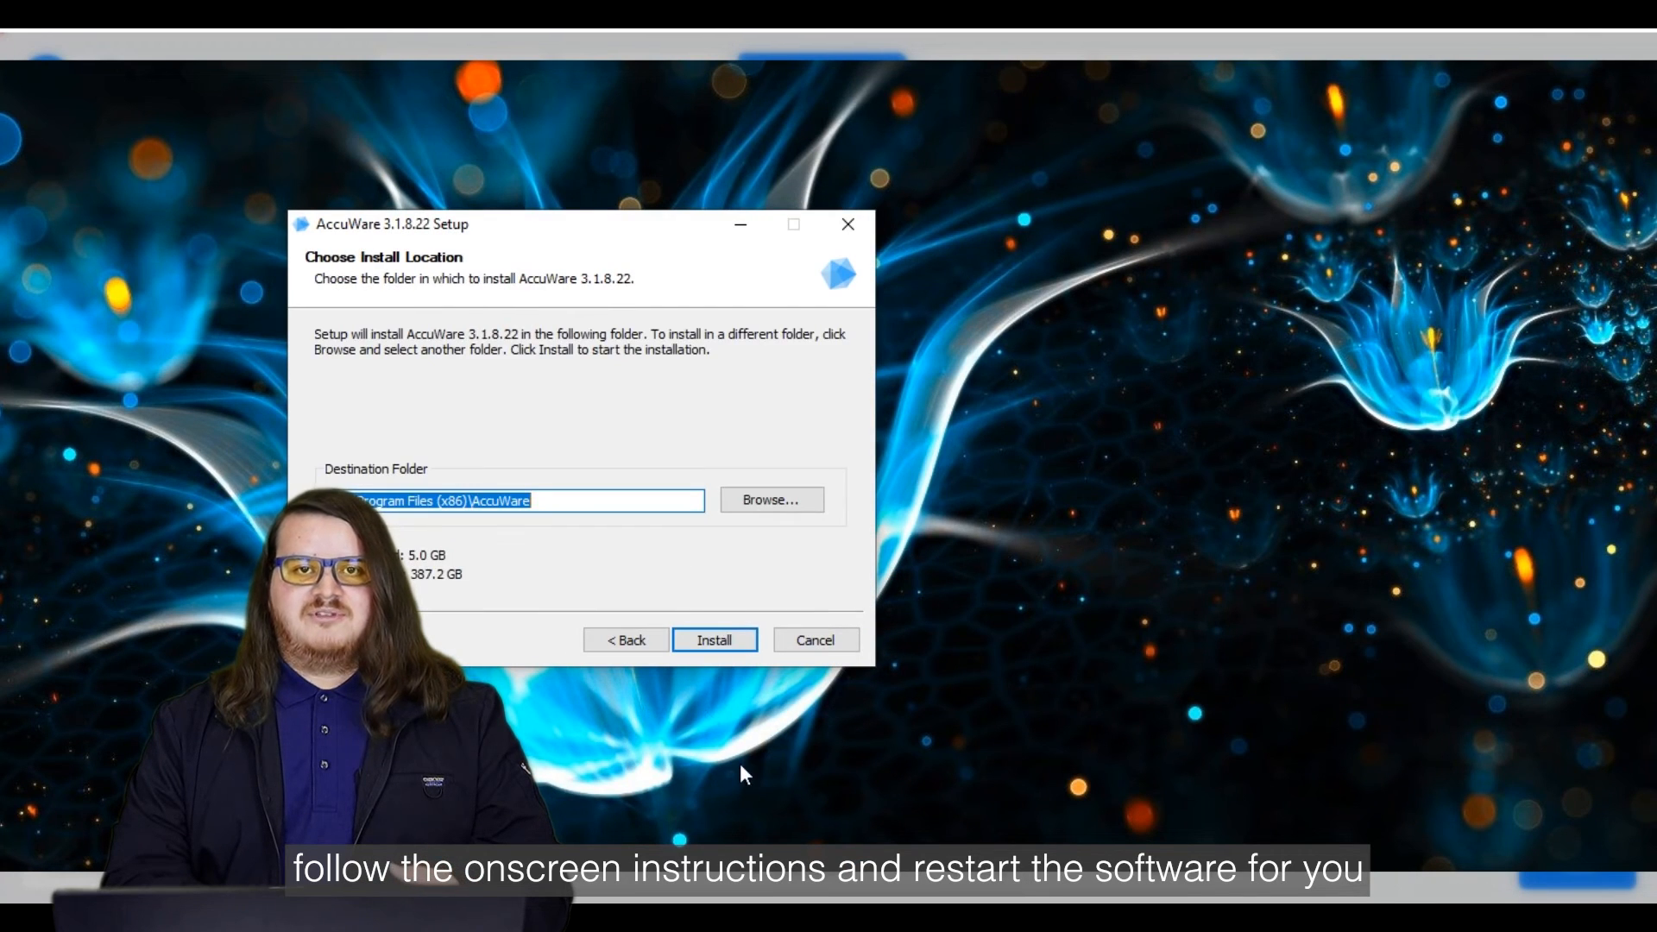
left_click(714, 640)
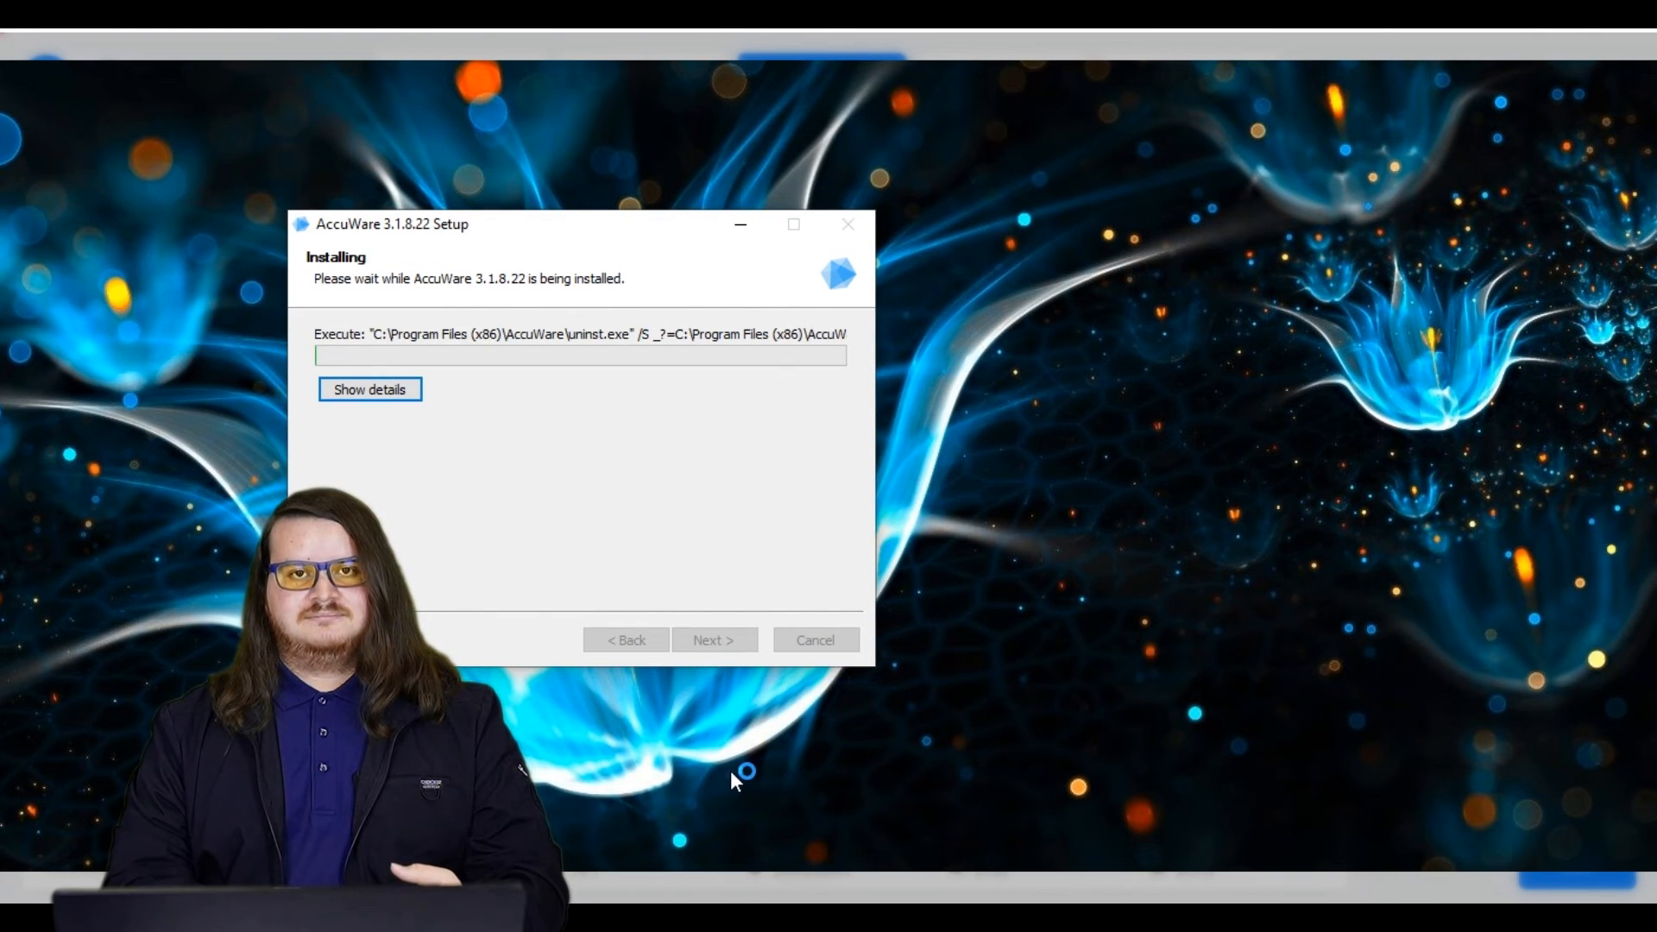